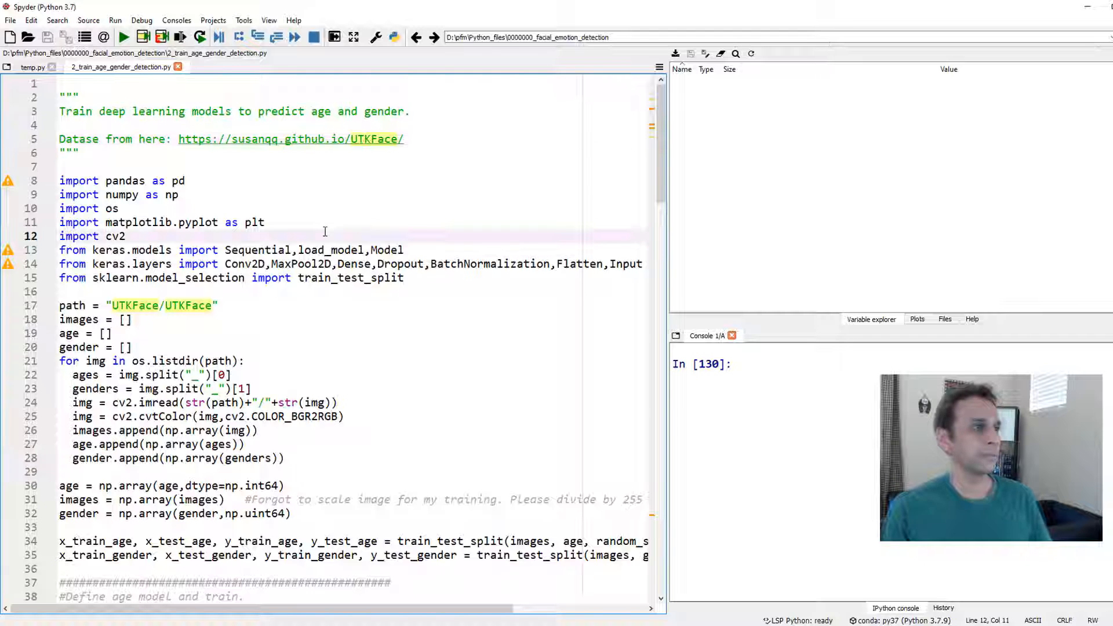
Step: Follow the UTKFace URL from the script and scroll the dataset page to its Datasets section
double_click(115, 236)
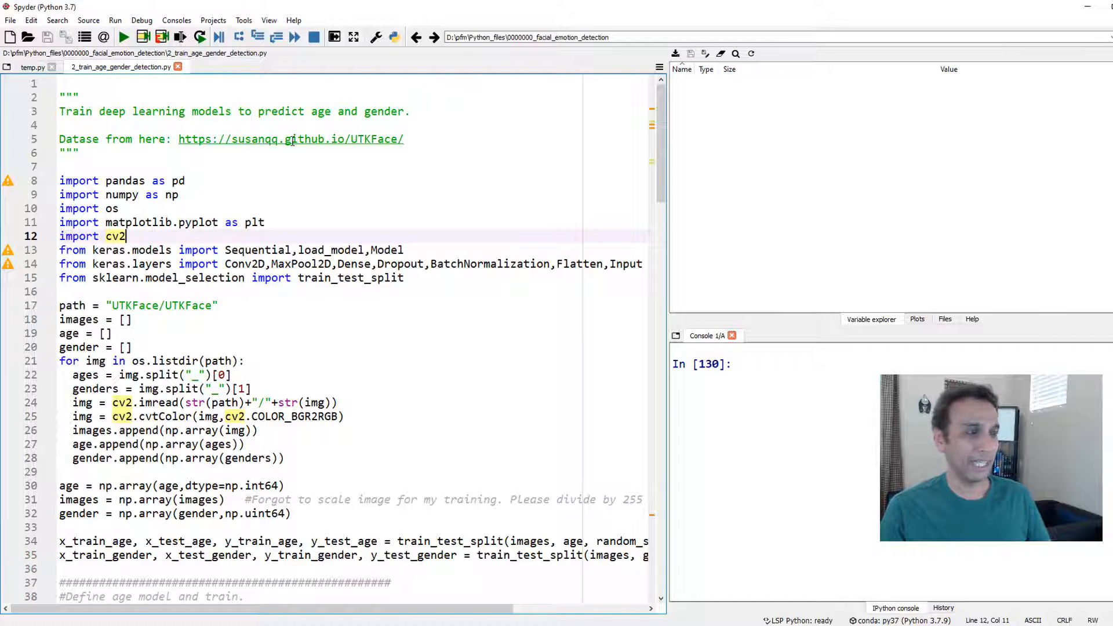
mouse_move(290, 140)
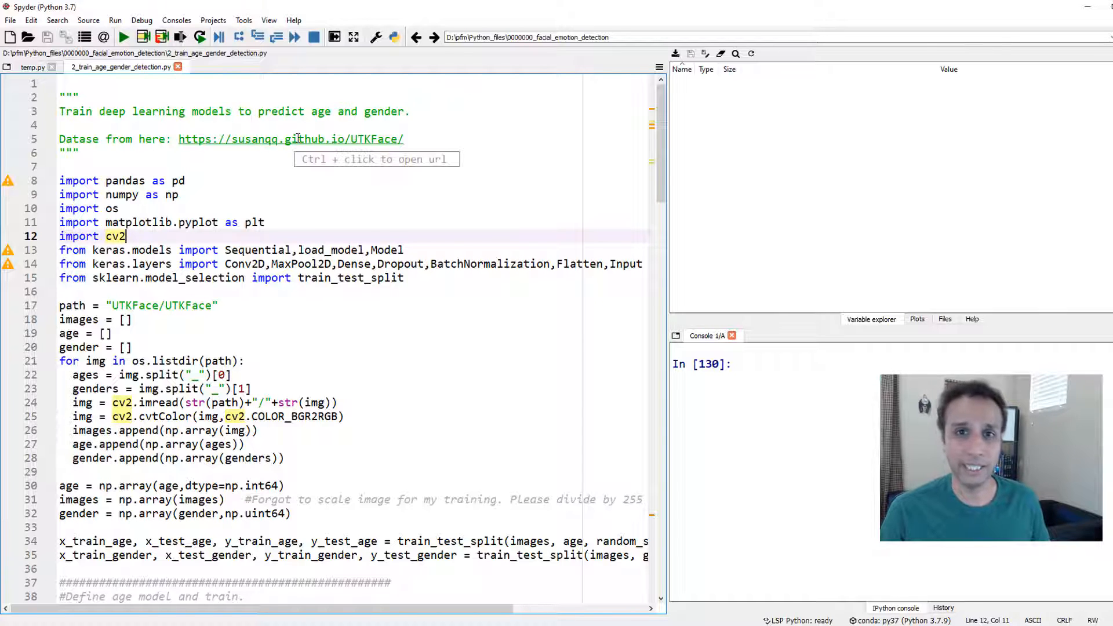
mouse_move(311, 581)
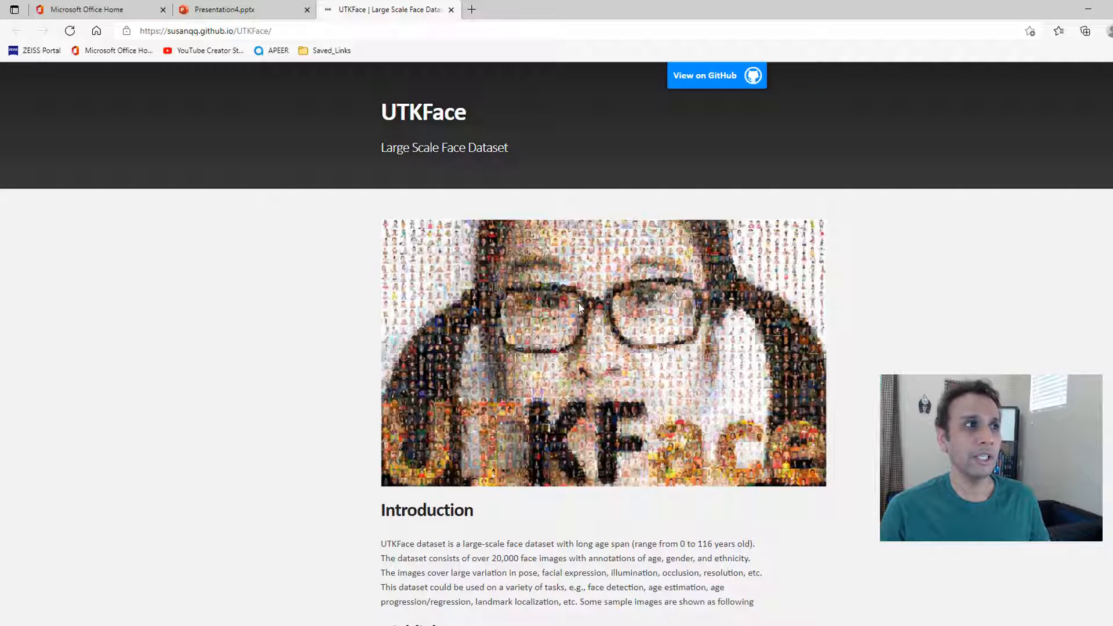
scroll("down", 3)
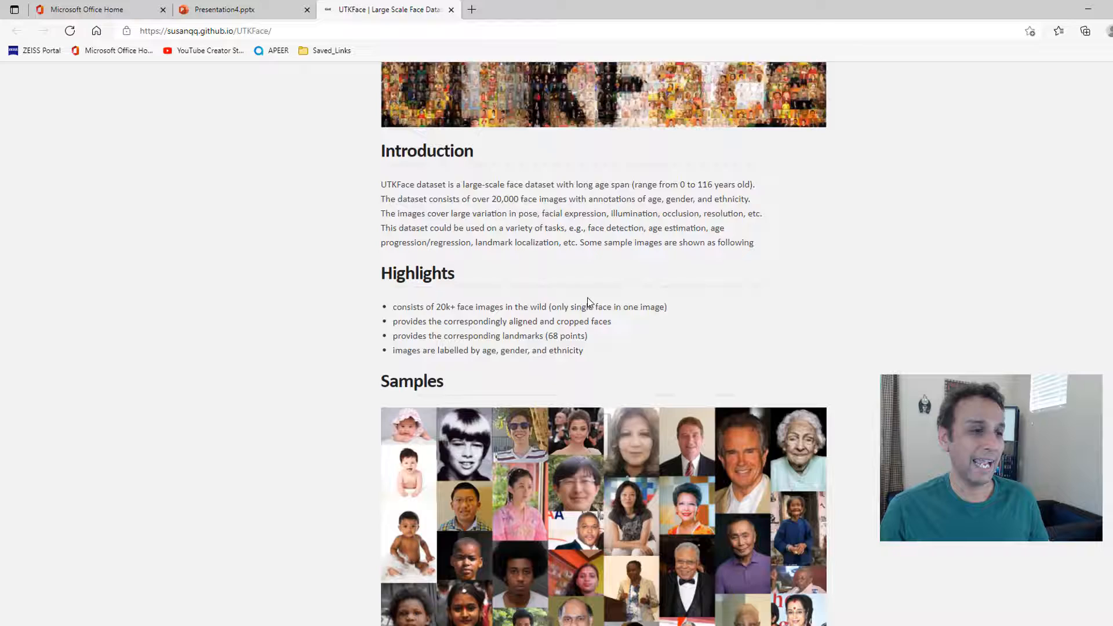
scroll("down", 3)
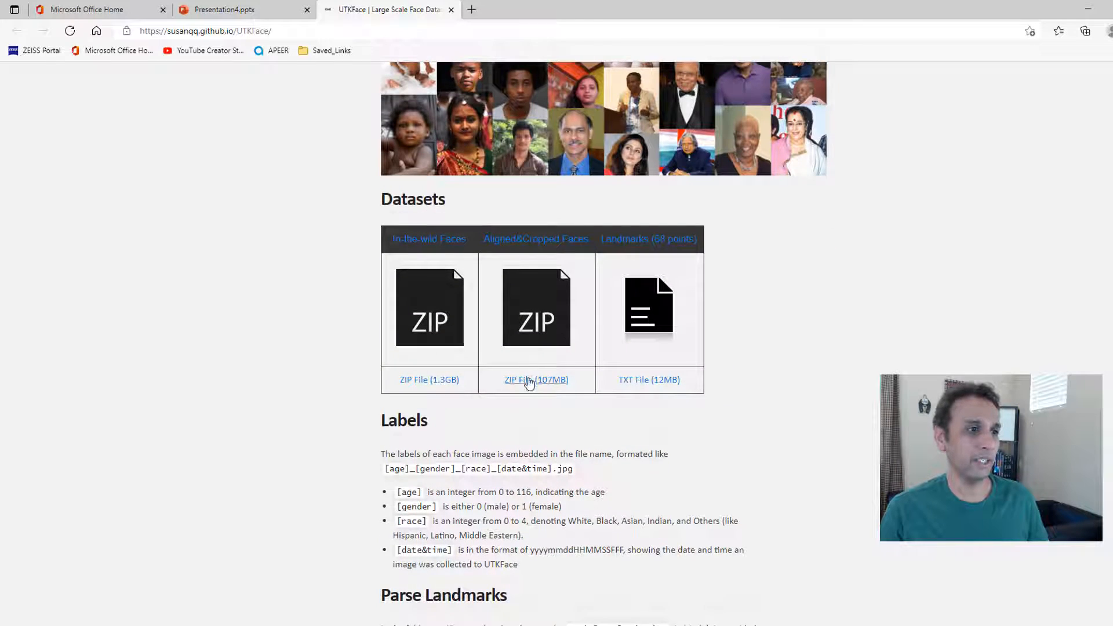
mouse_move(536, 243)
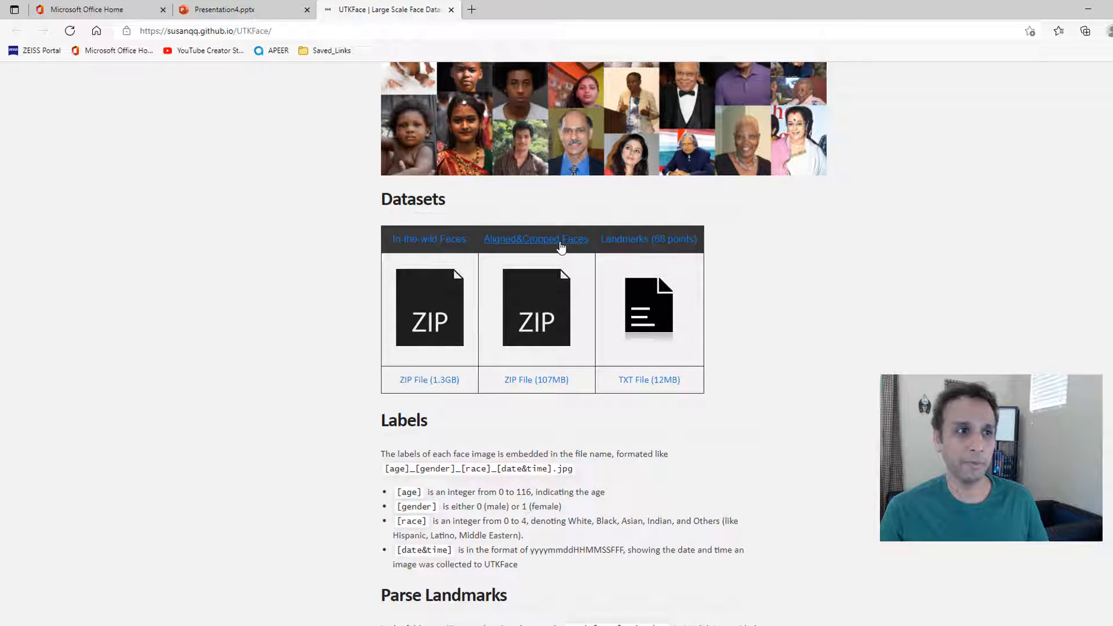
mouse_move(475, 414)
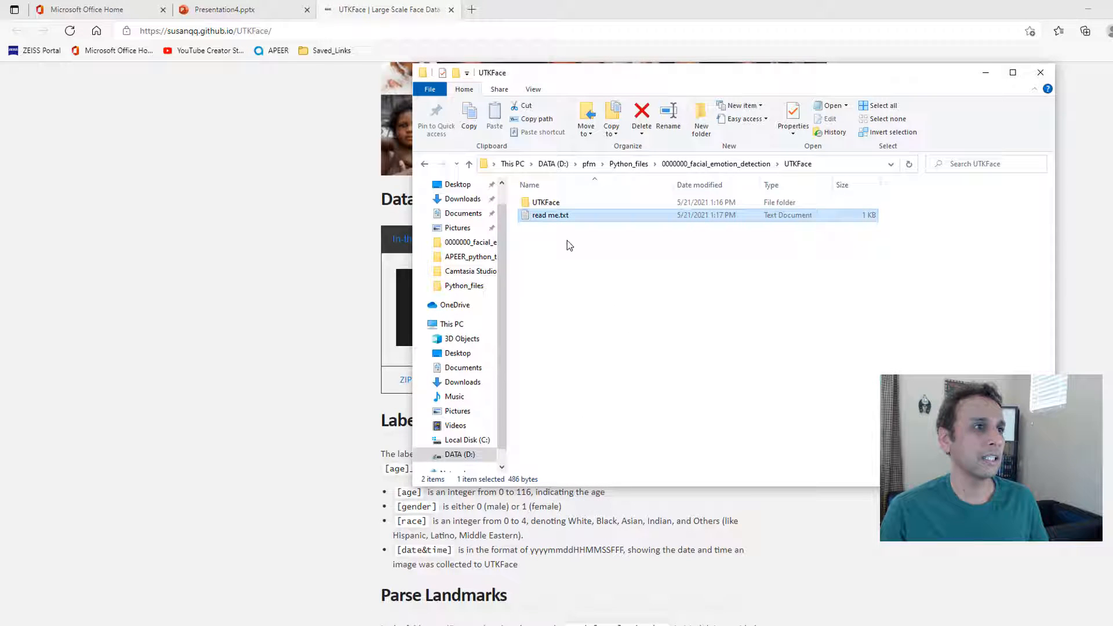
left_click(546, 202)
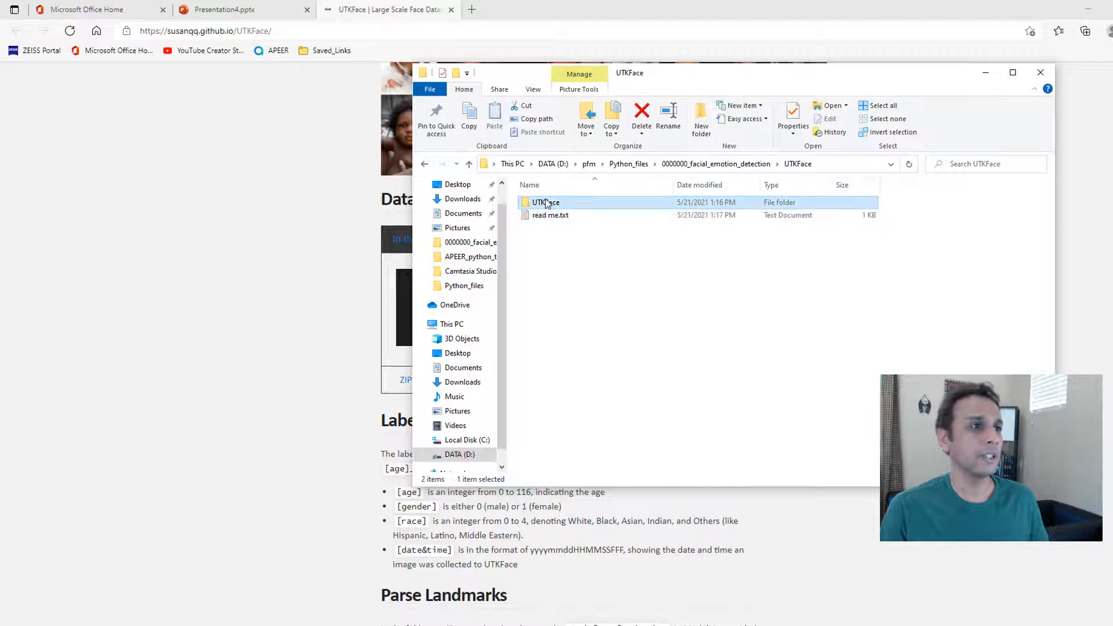
double_click(544, 201)
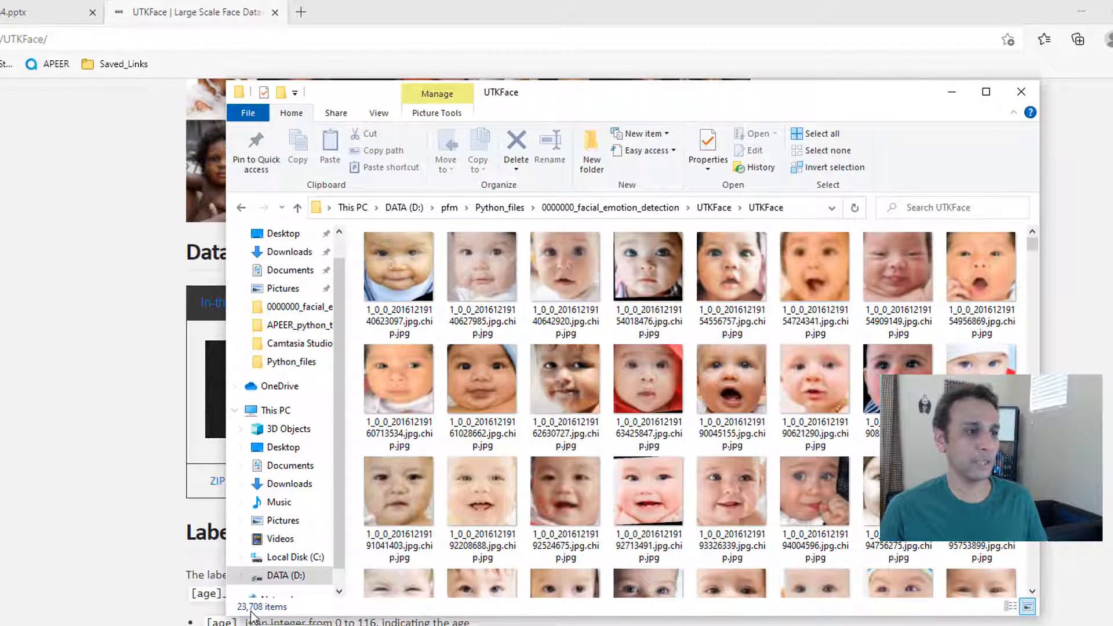
left_click(482, 266)
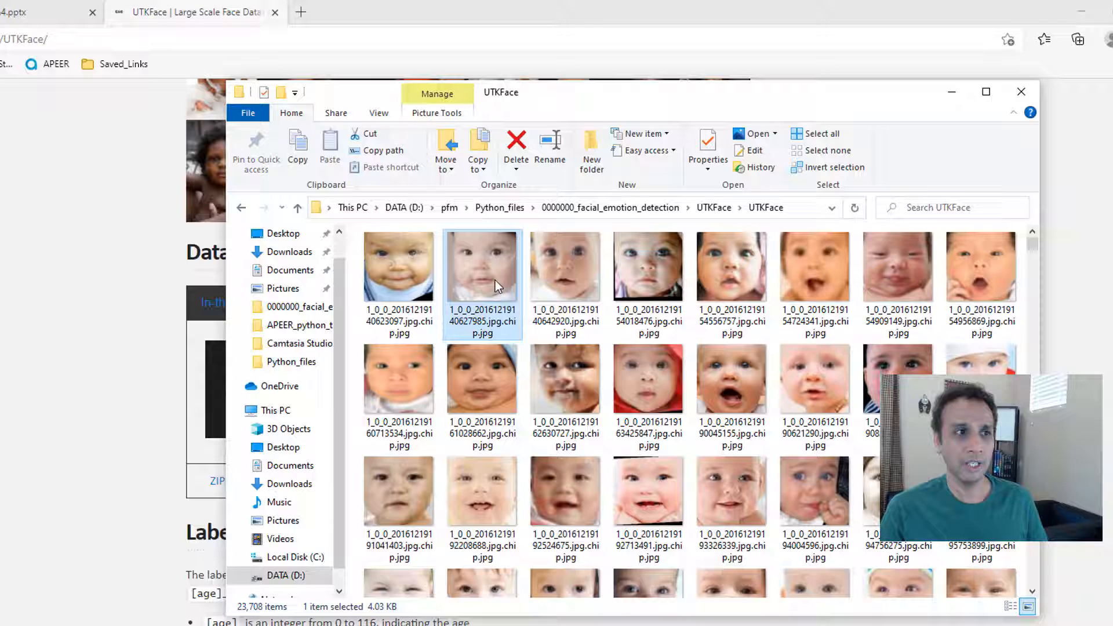
mouse_move(497, 283)
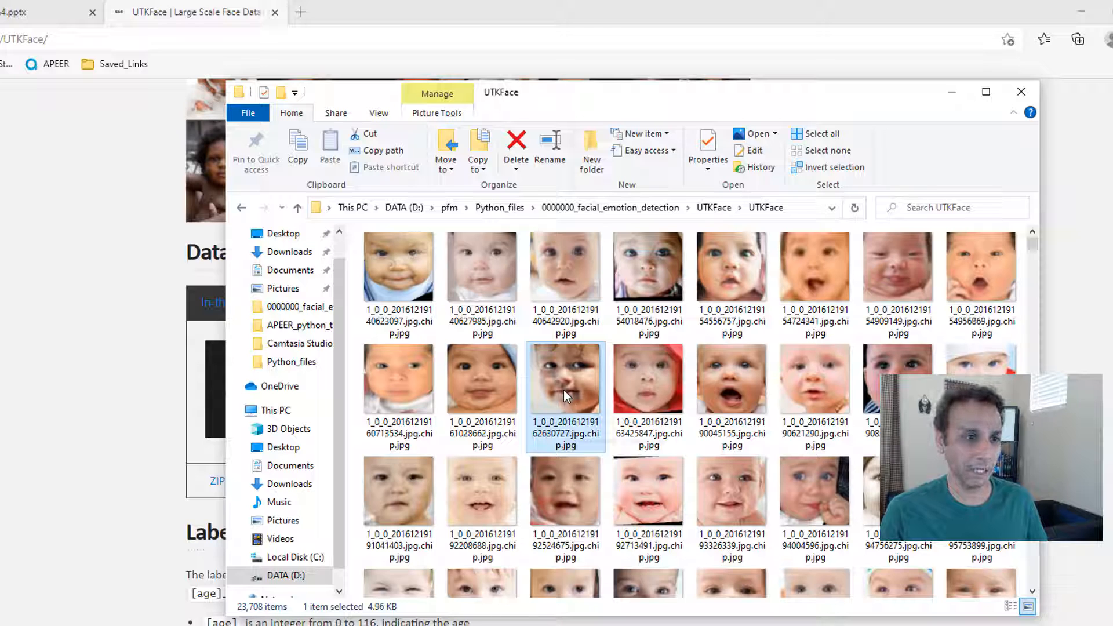
mouse_move(575, 414)
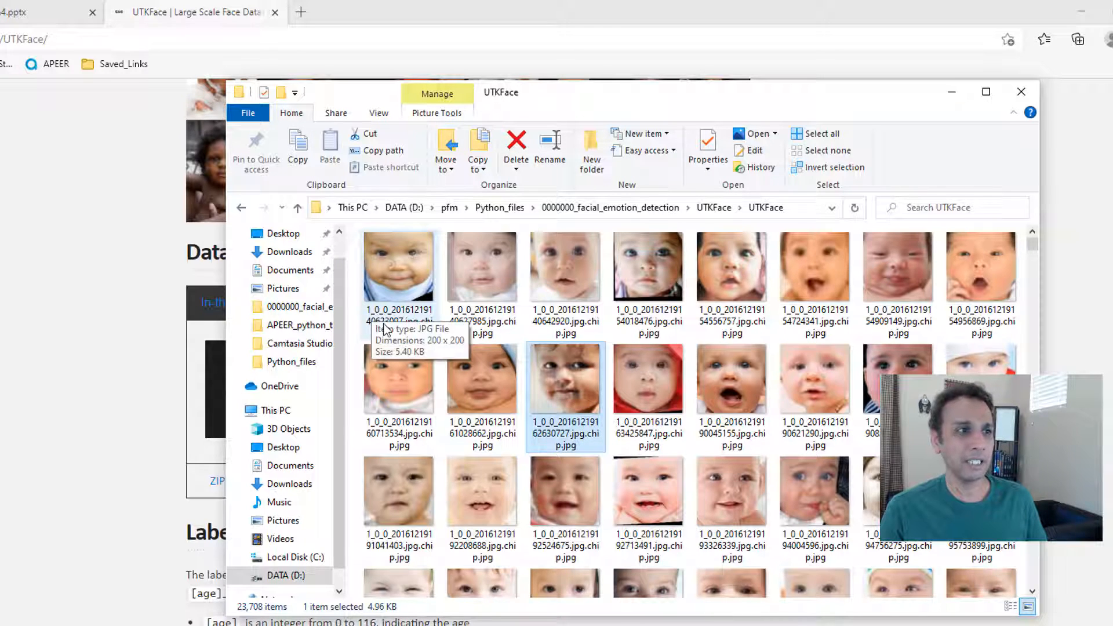
mouse_move(401, 315)
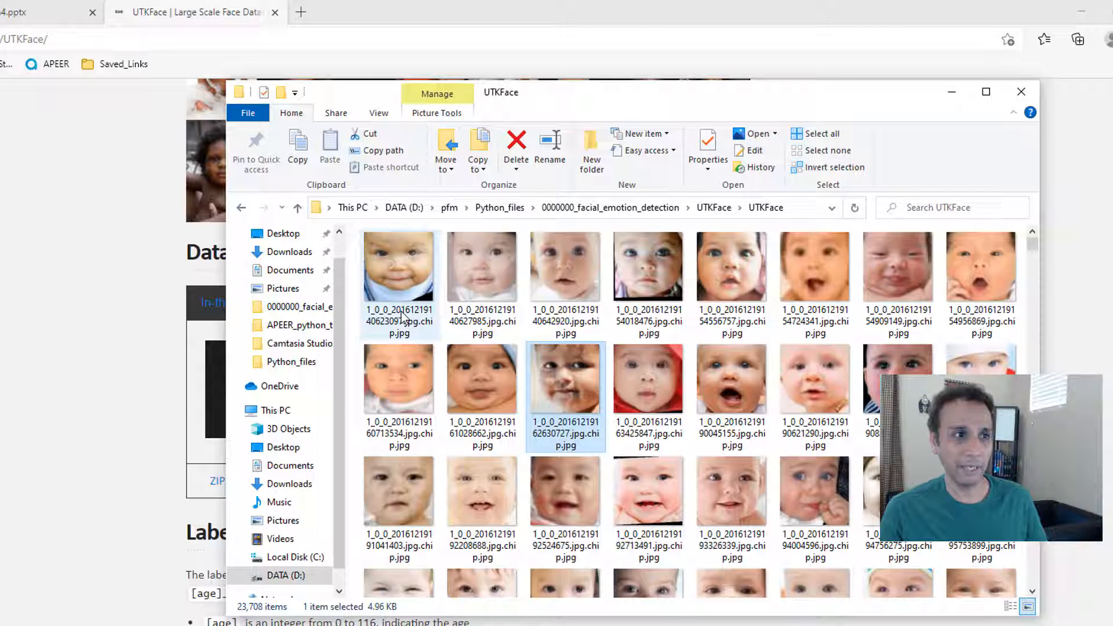
mouse_move(397, 312)
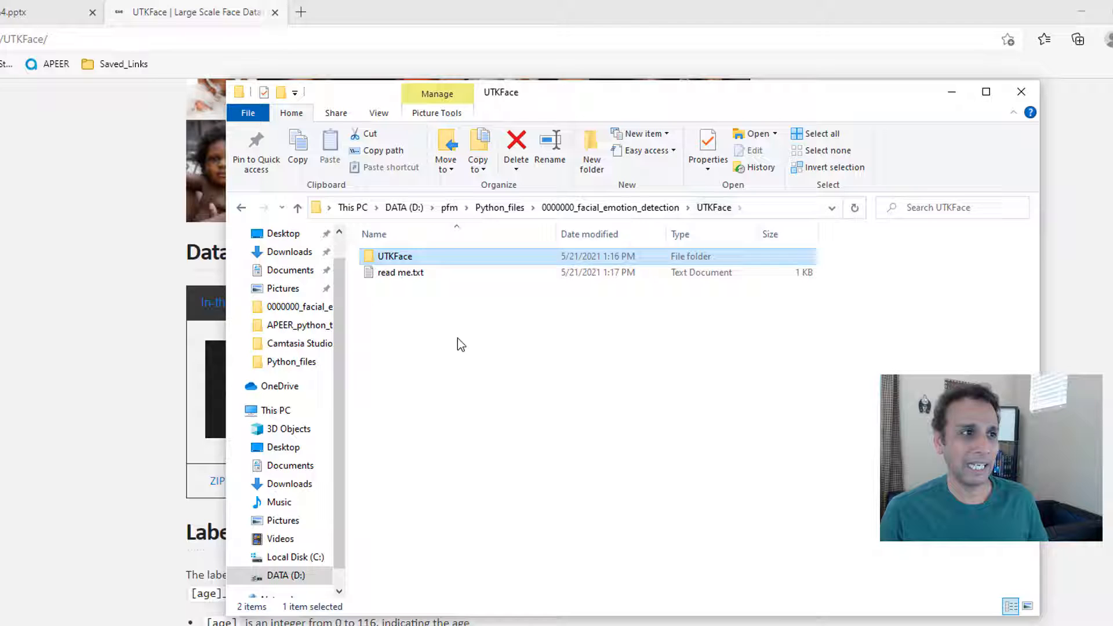
Step: Open read me.txt in Notepad and review the age, gender, race and date filename labels
double_click(400, 272)
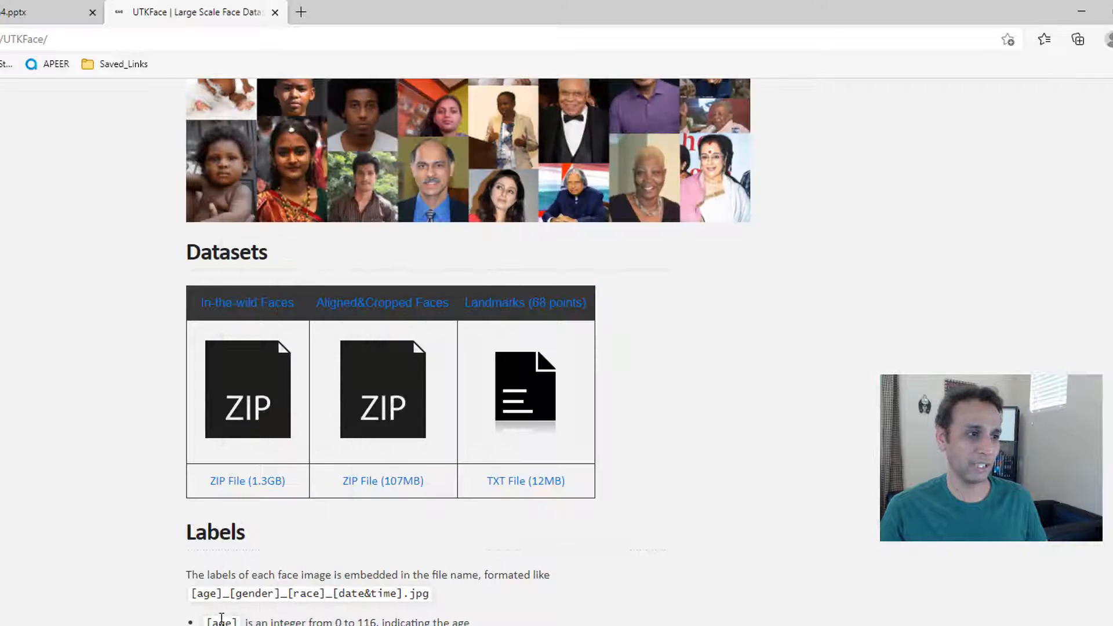
double_click(263, 621)
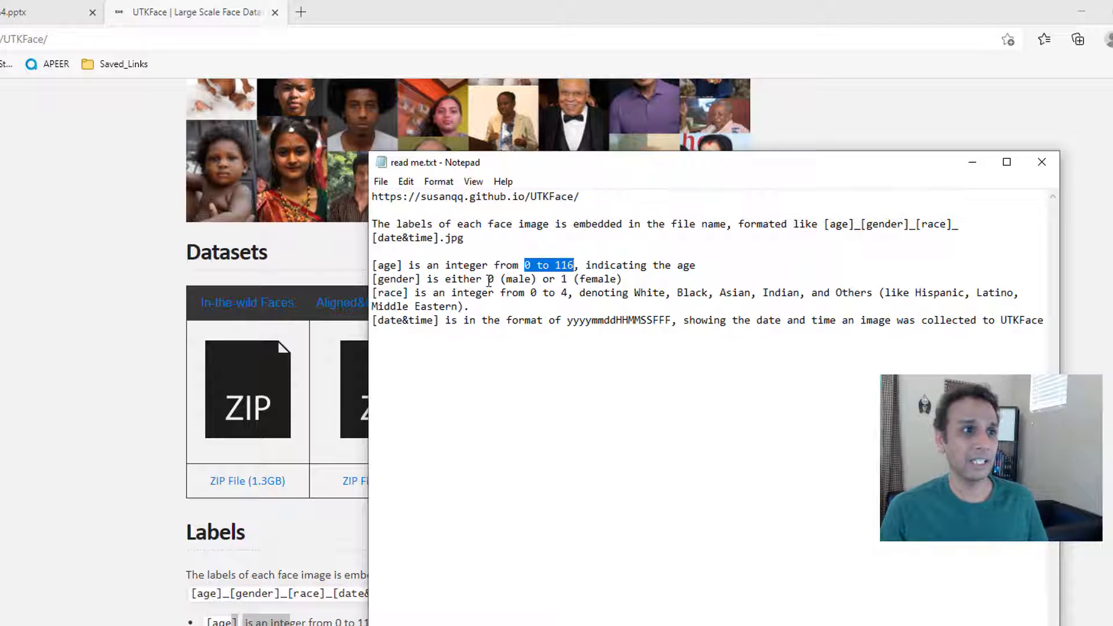
left_click(563, 278)
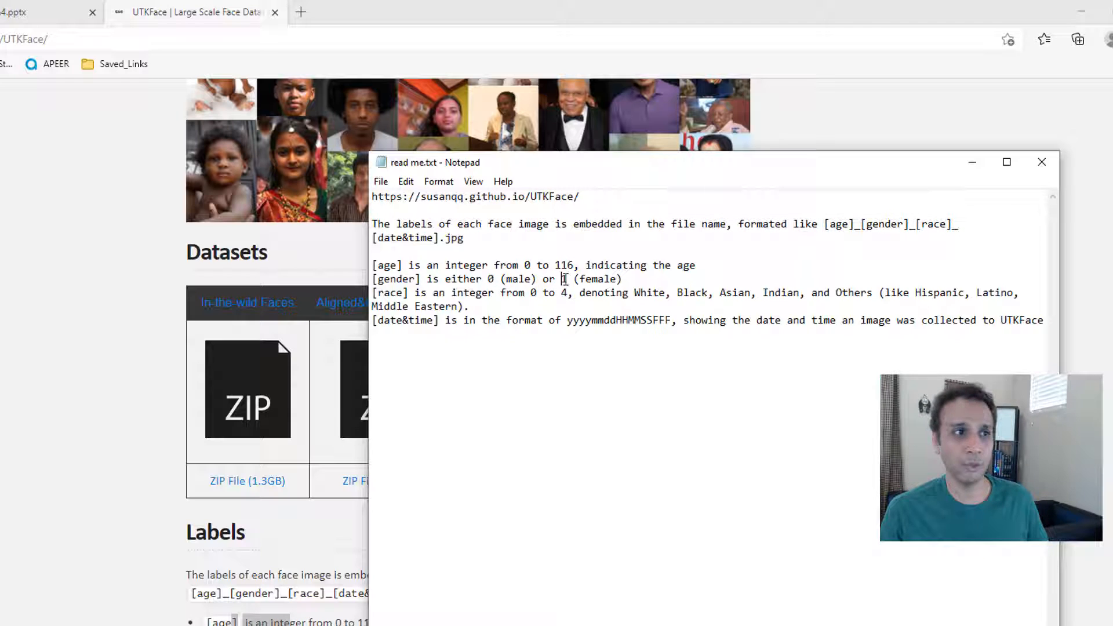
double_click(563, 278)
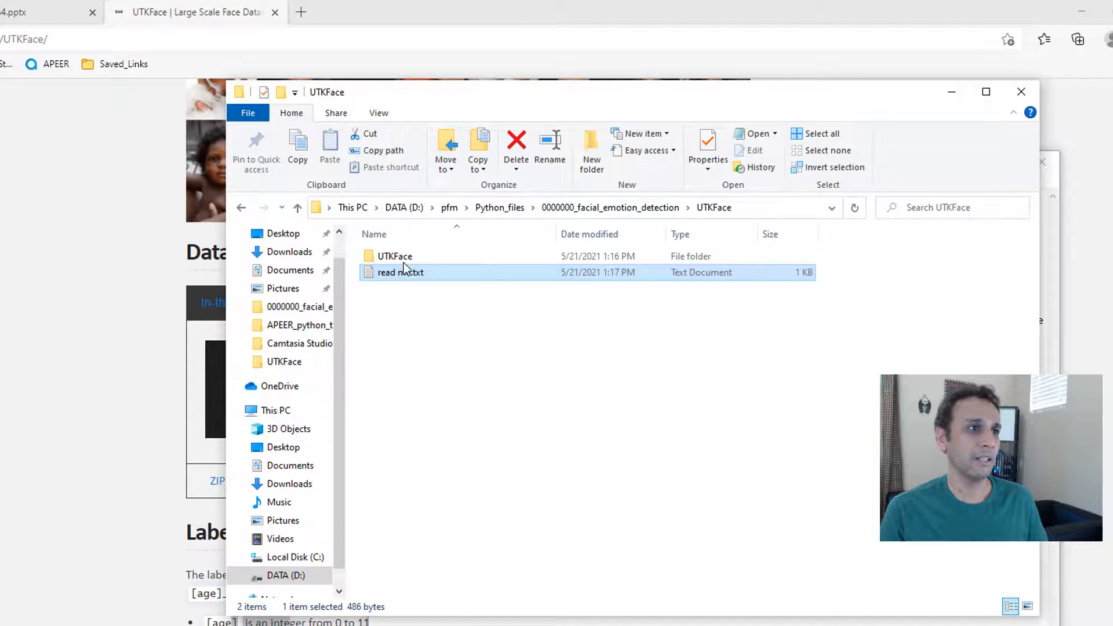
Step: Open the UTKFace image folder and inspect the first image and an age-39 female image's file names
double_click(394, 255)
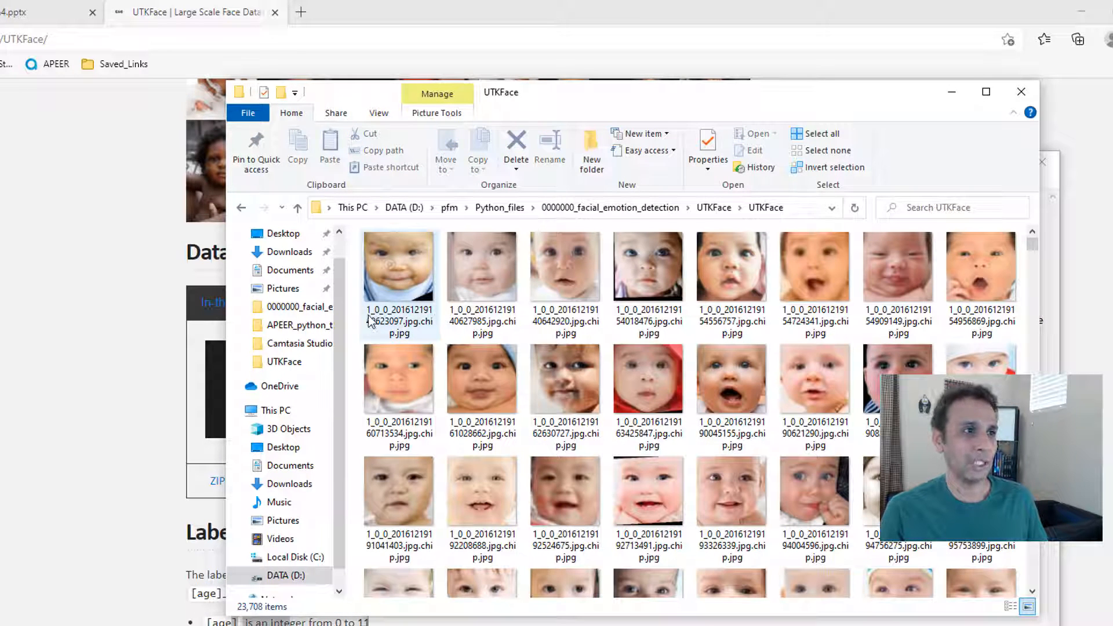
left_click(397, 267)
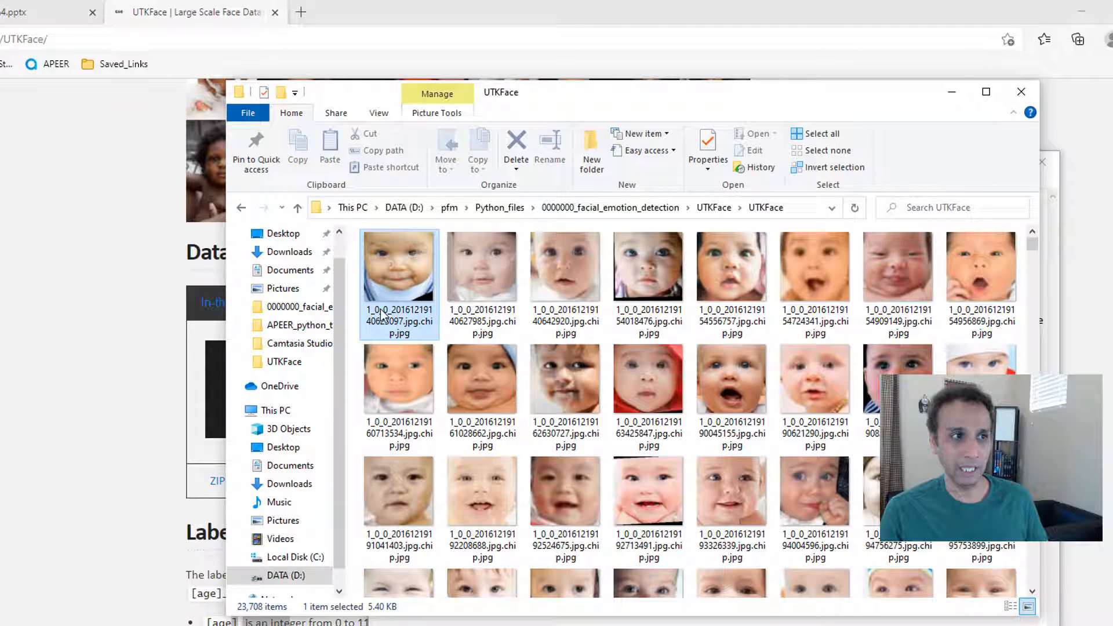
mouse_move(380, 312)
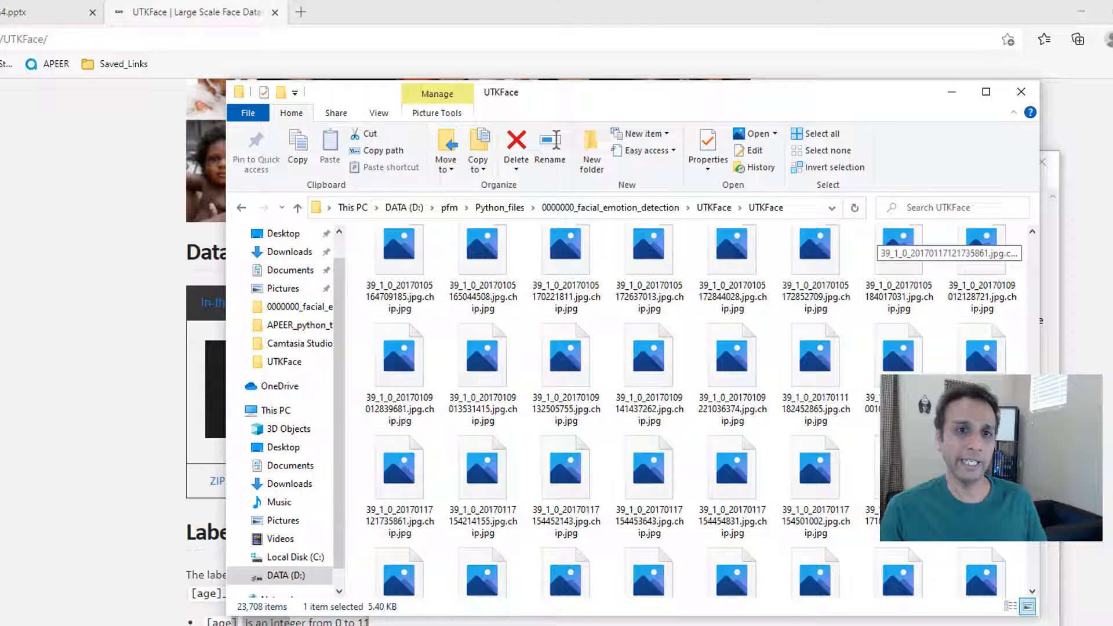
left_click(648, 355)
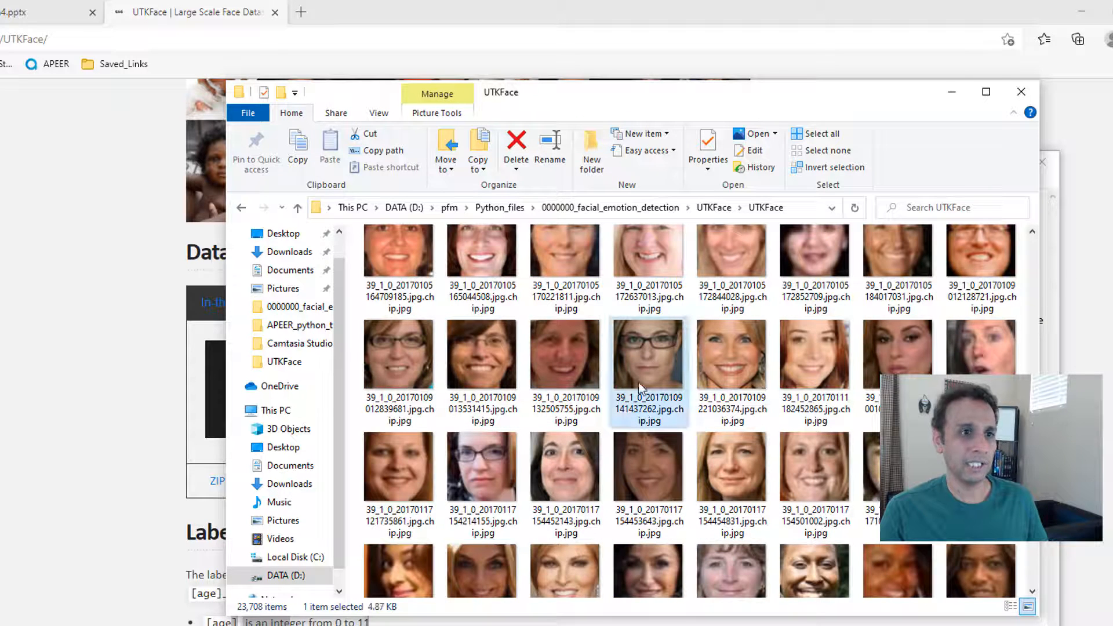
mouse_move(647, 397)
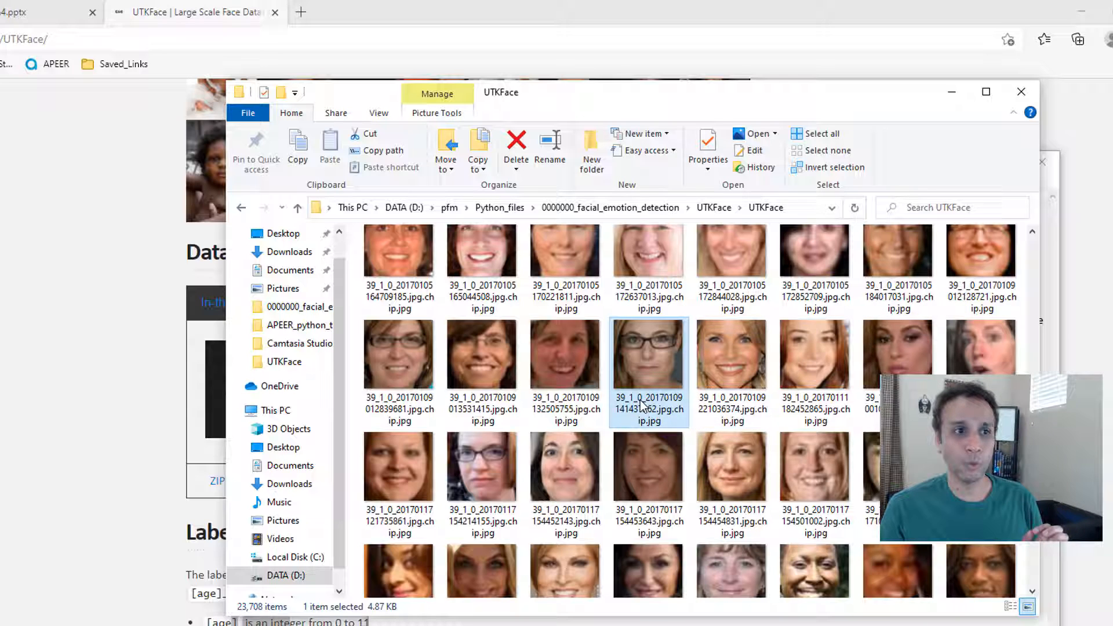
mouse_move(636, 407)
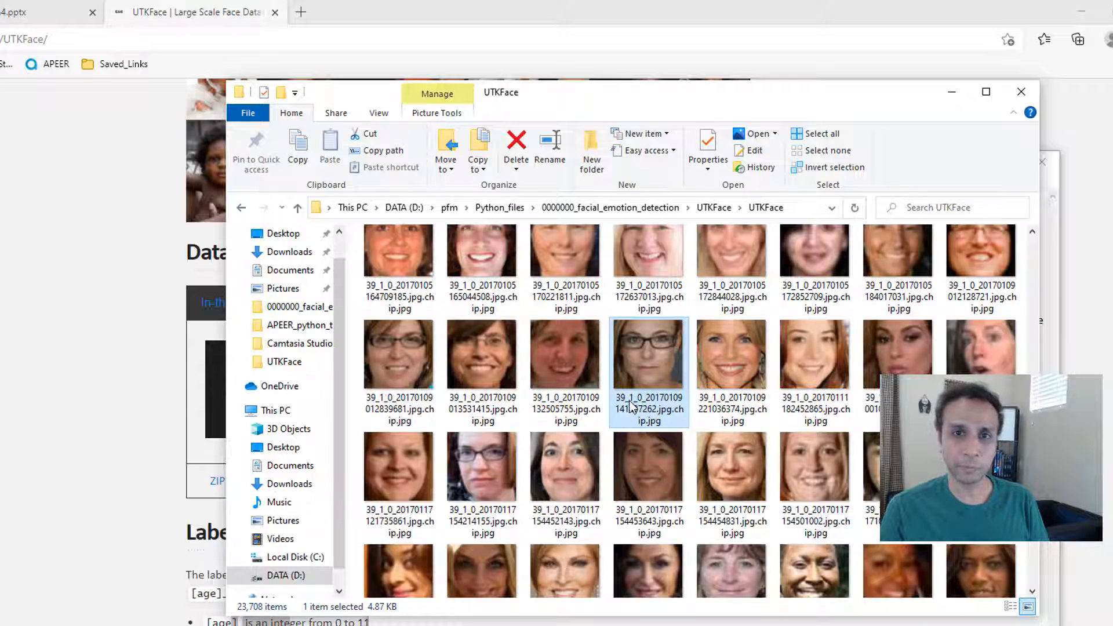
mouse_move(635, 412)
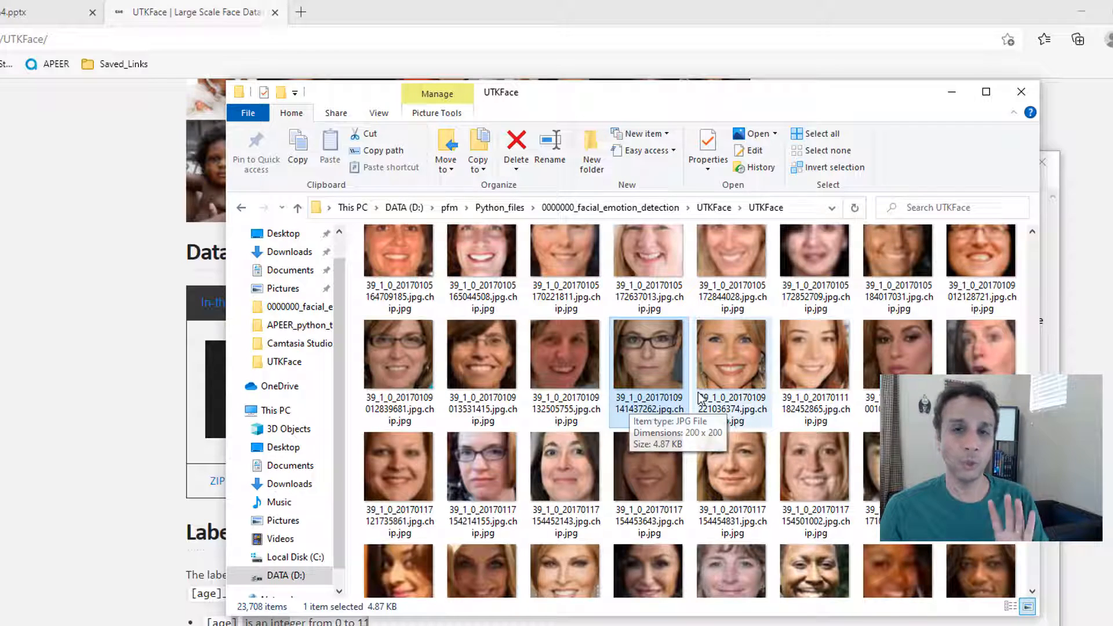
mouse_move(766, 380)
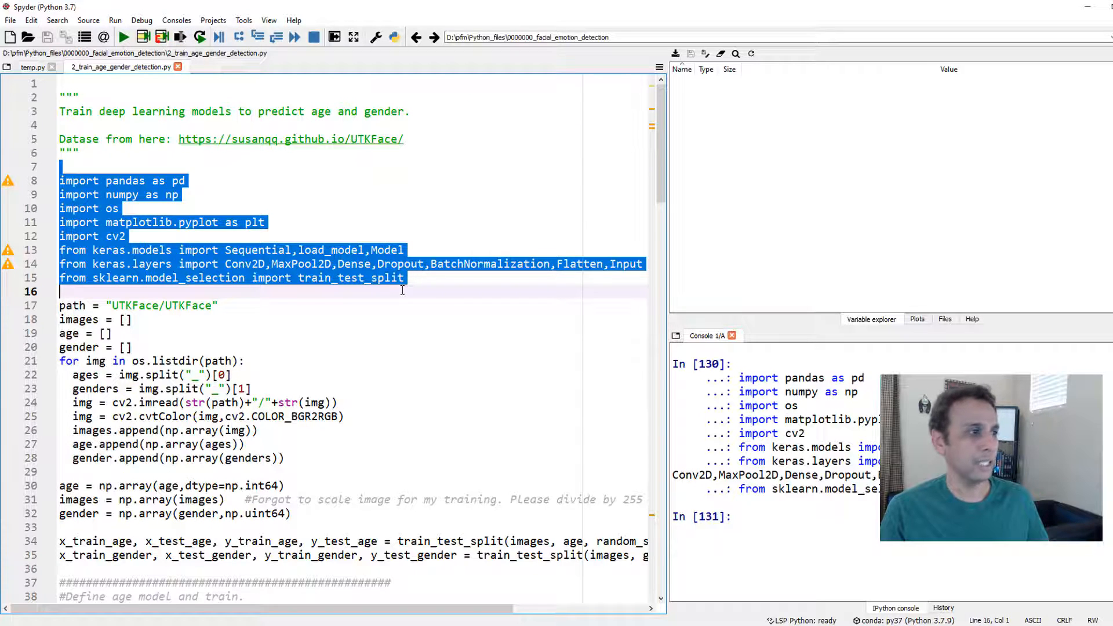
Step: Run the import lines in the console and review the UTKFace data-loading loop code
scroll("down", 3)
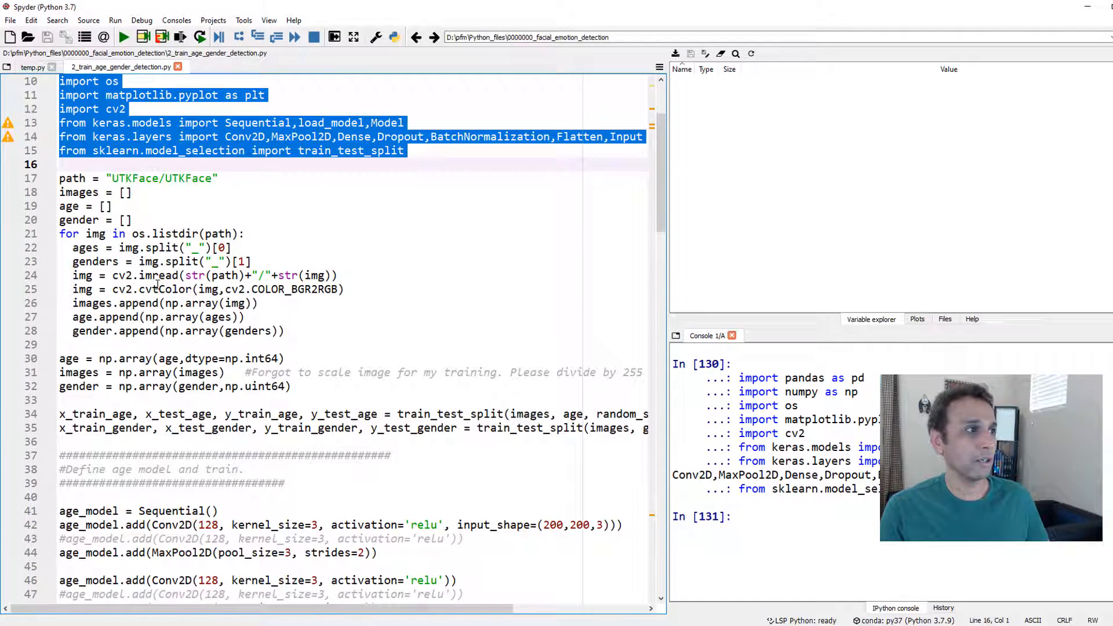
double_click(187, 179)
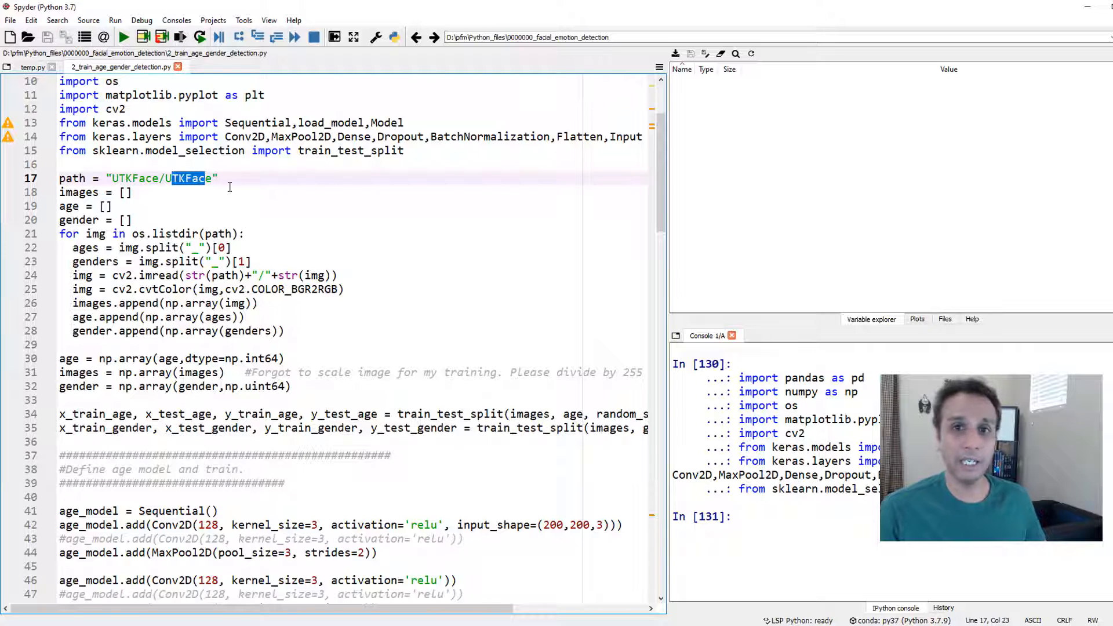
left_click(103, 206)
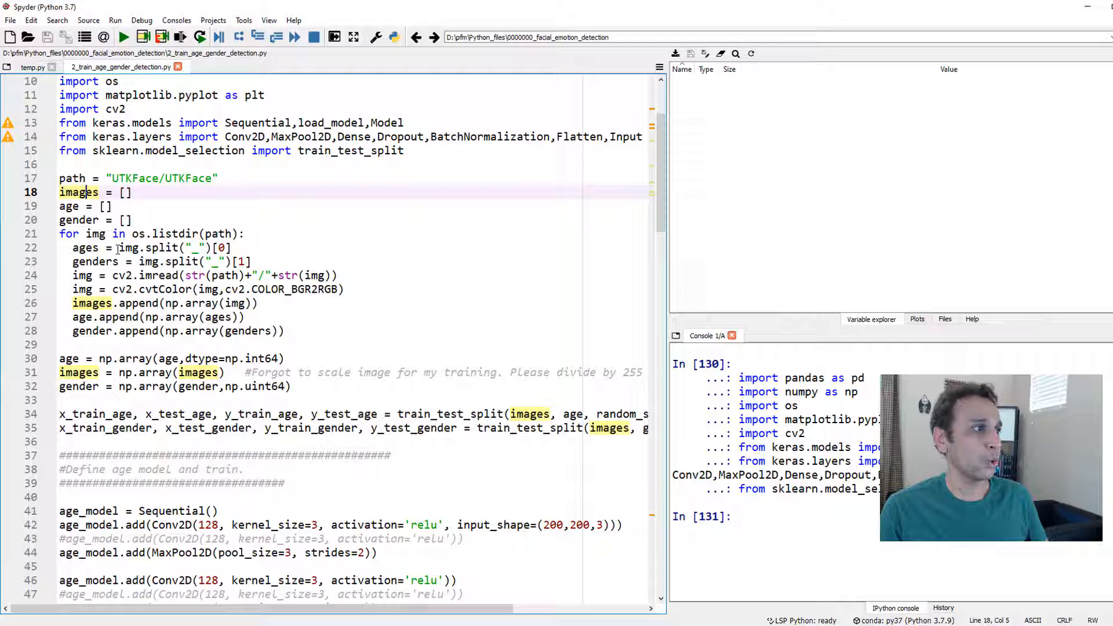
left_click(176, 233)
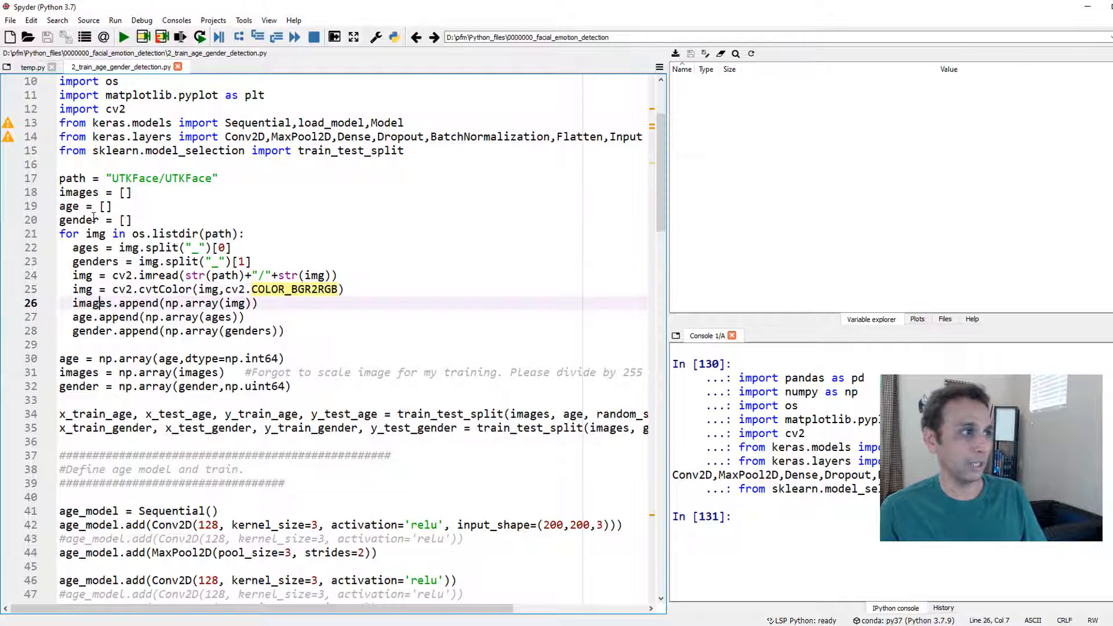
left_click(80, 191)
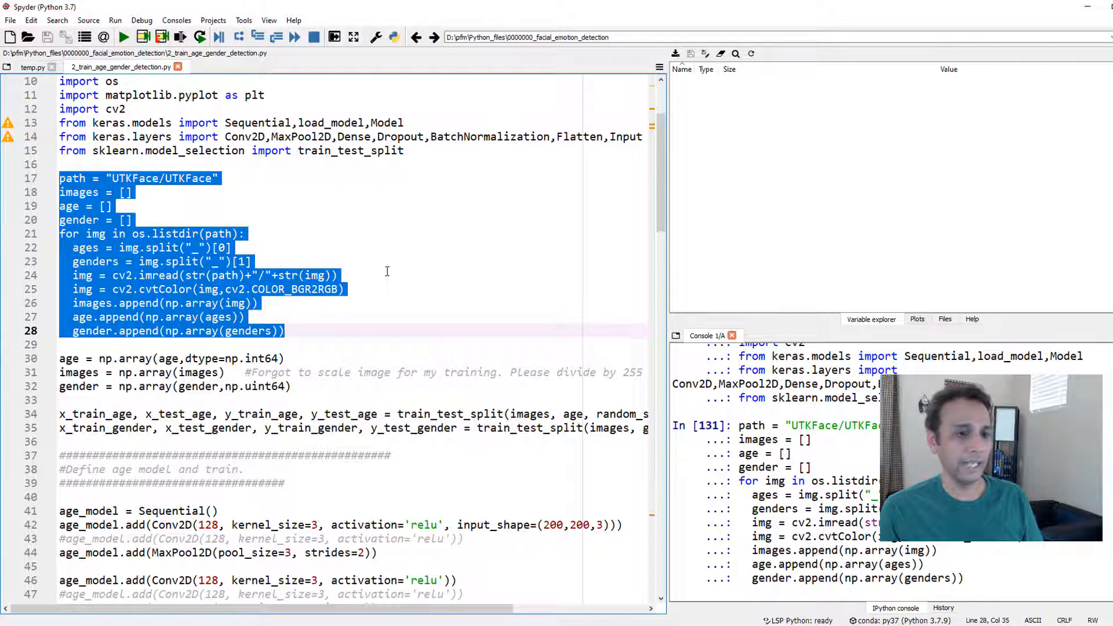
scroll("down", 3)
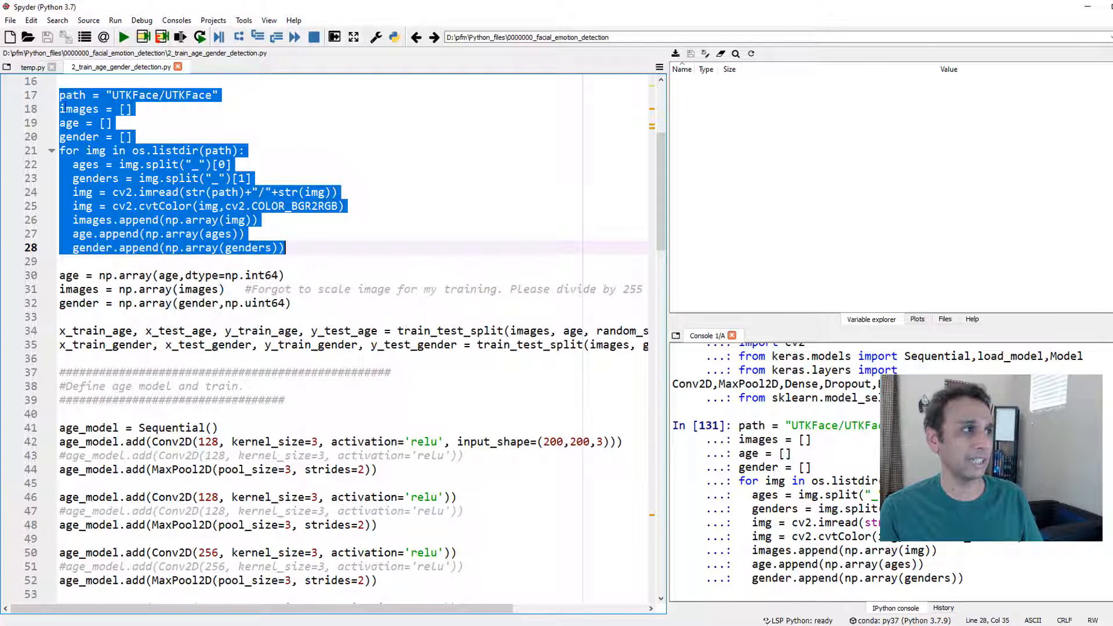
mouse_move(93, 275)
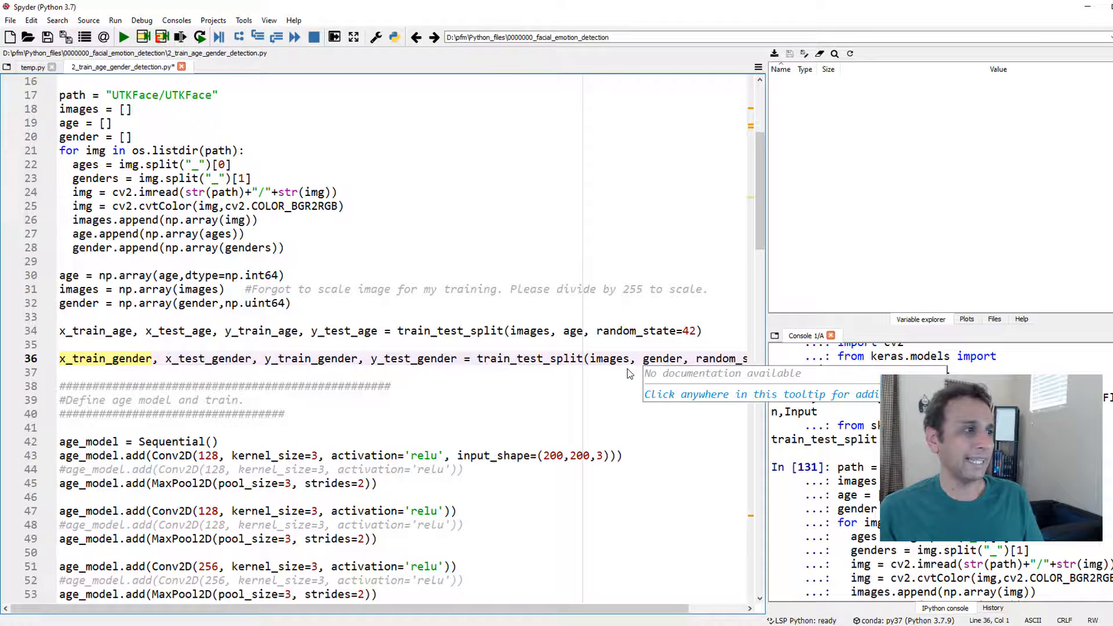
left_click(127, 330)
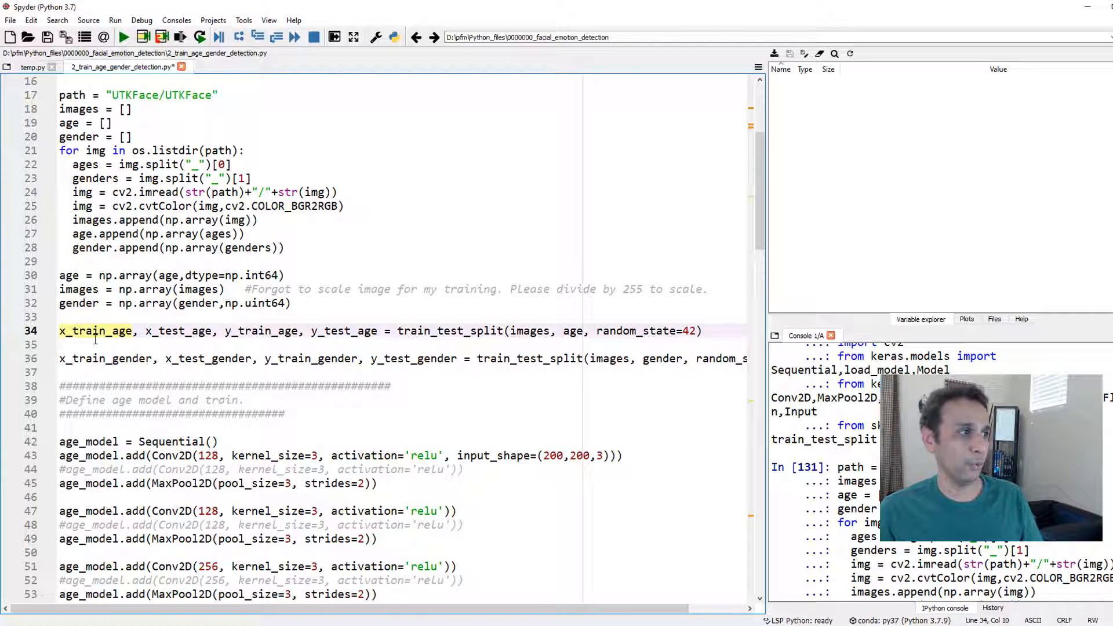
left_click(185, 331)
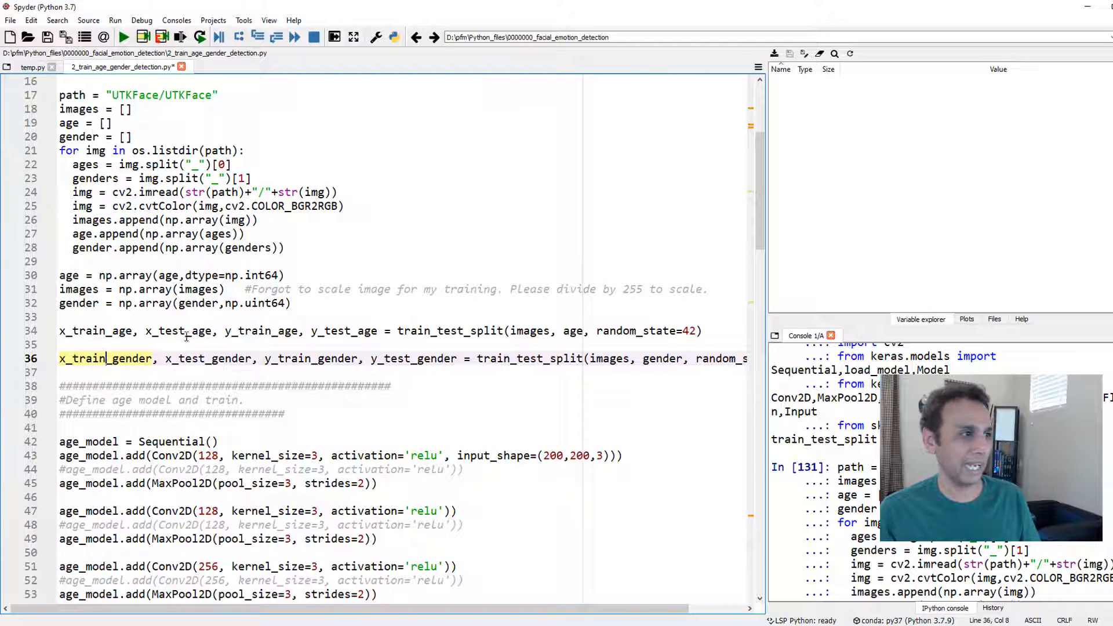
double_click(341, 330)
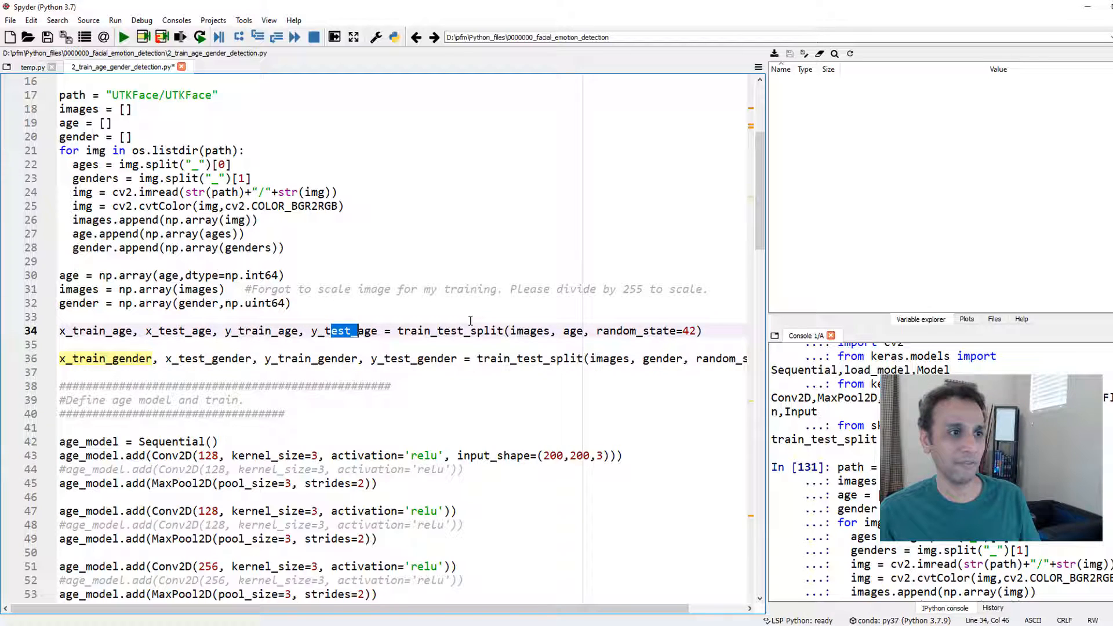
double_click(571, 330)
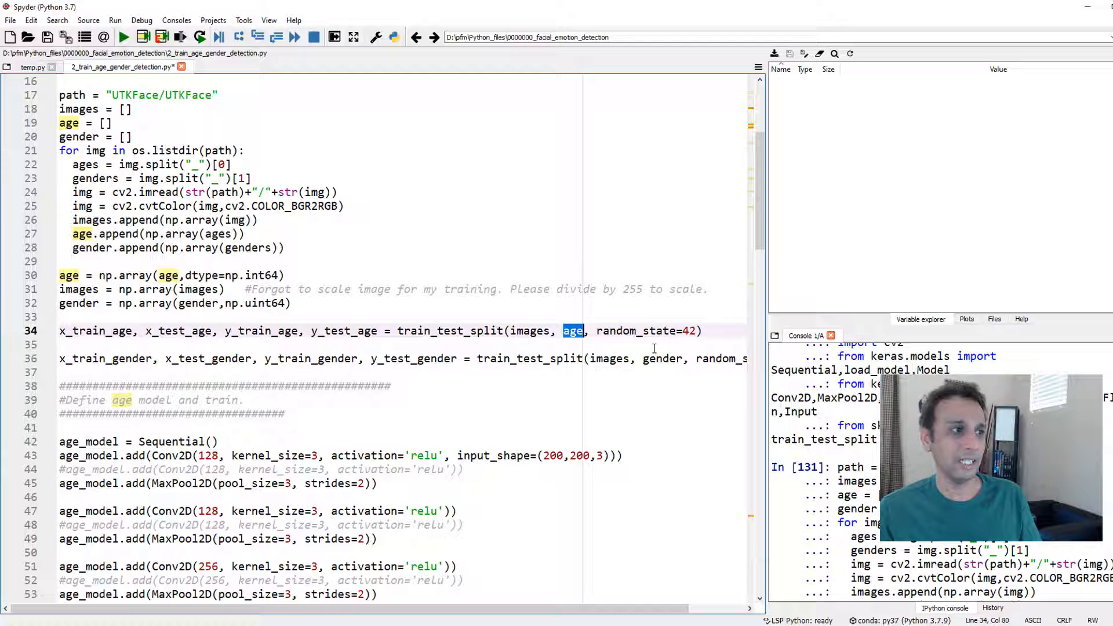
double_click(661, 359)
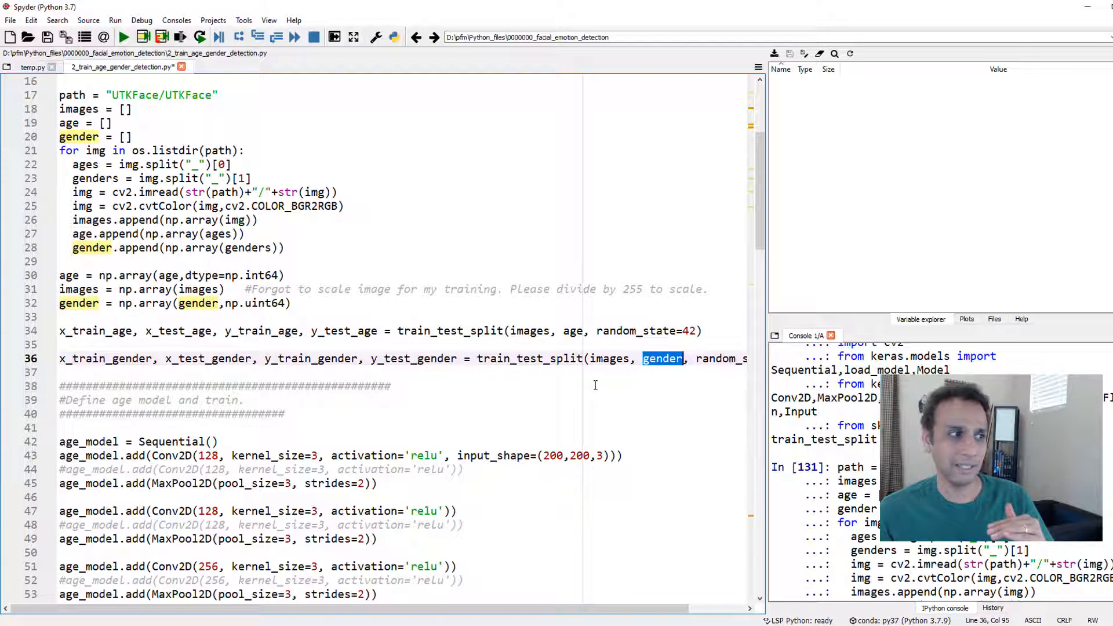
scroll("down", 3)
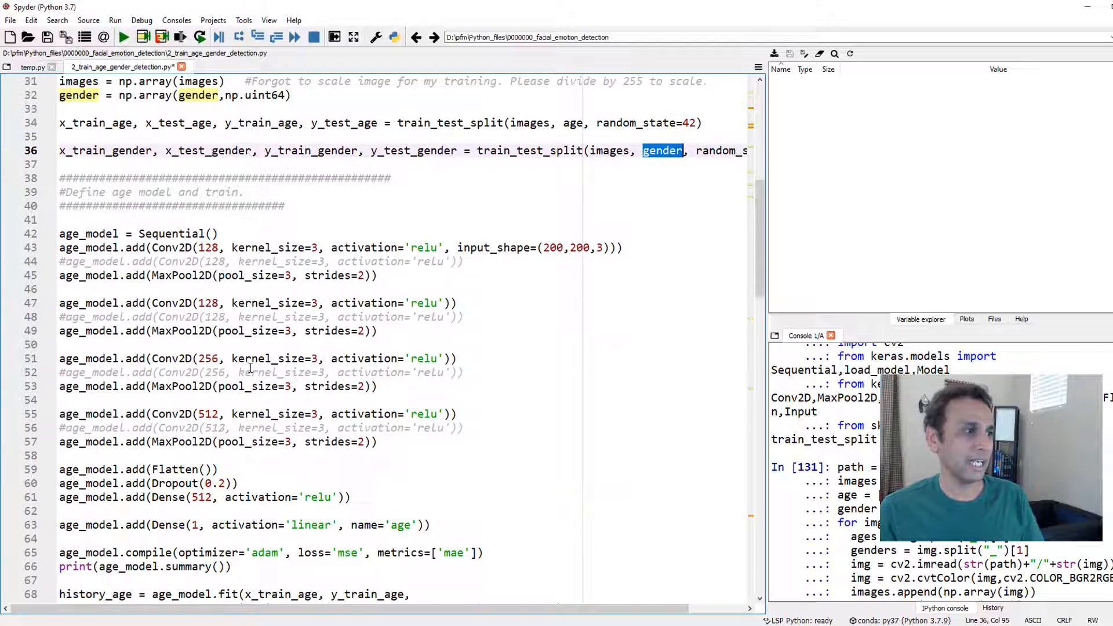
scroll("down", 3)
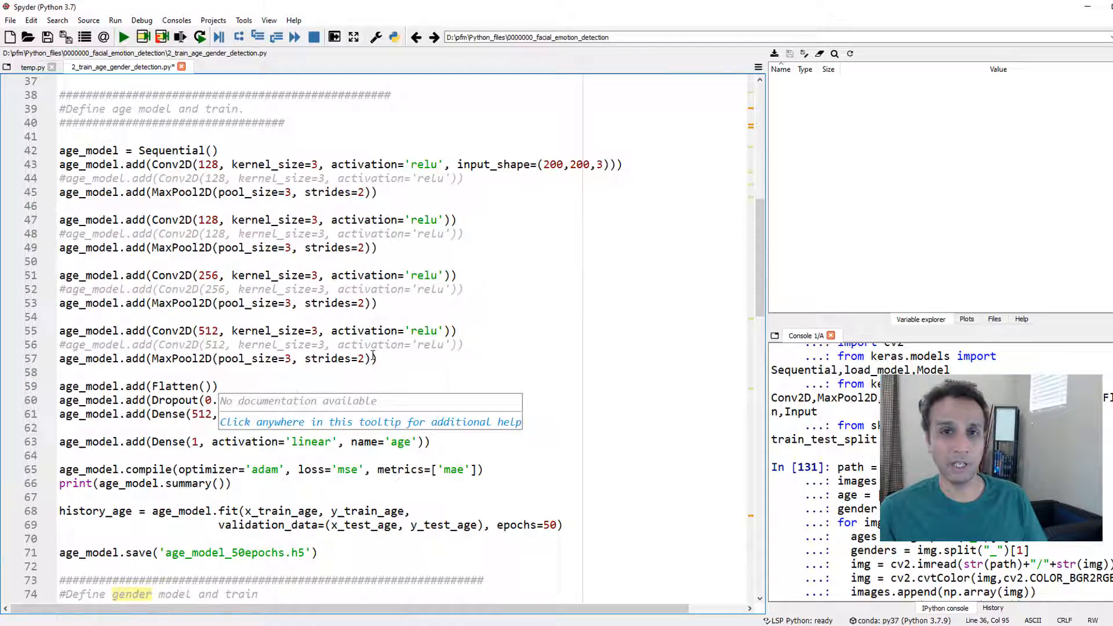
scroll("down", 3)
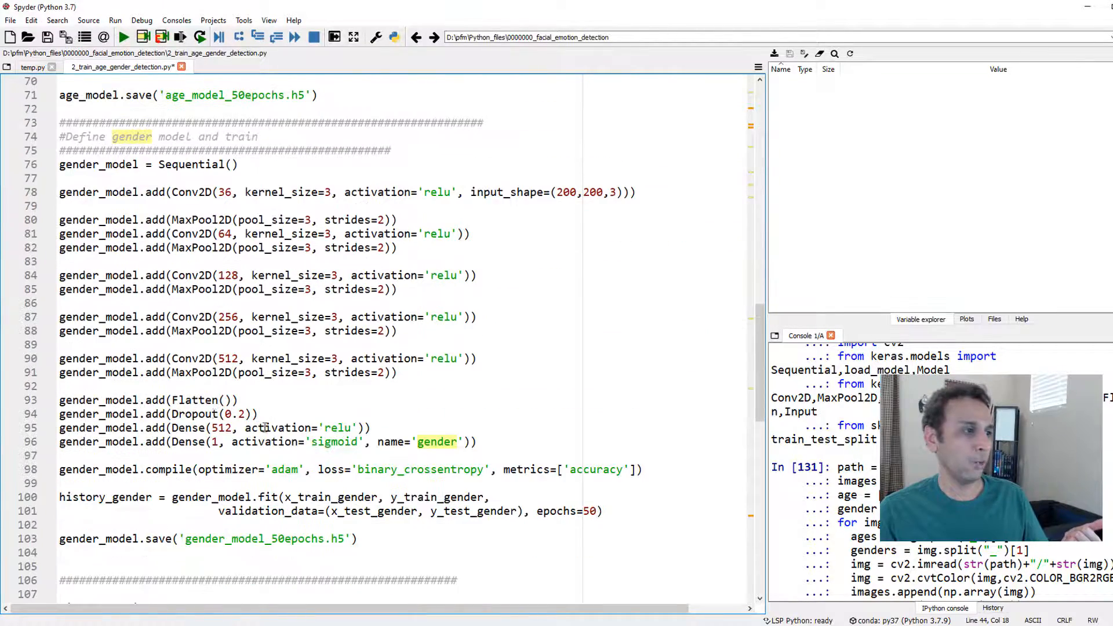
scroll("up", 3)
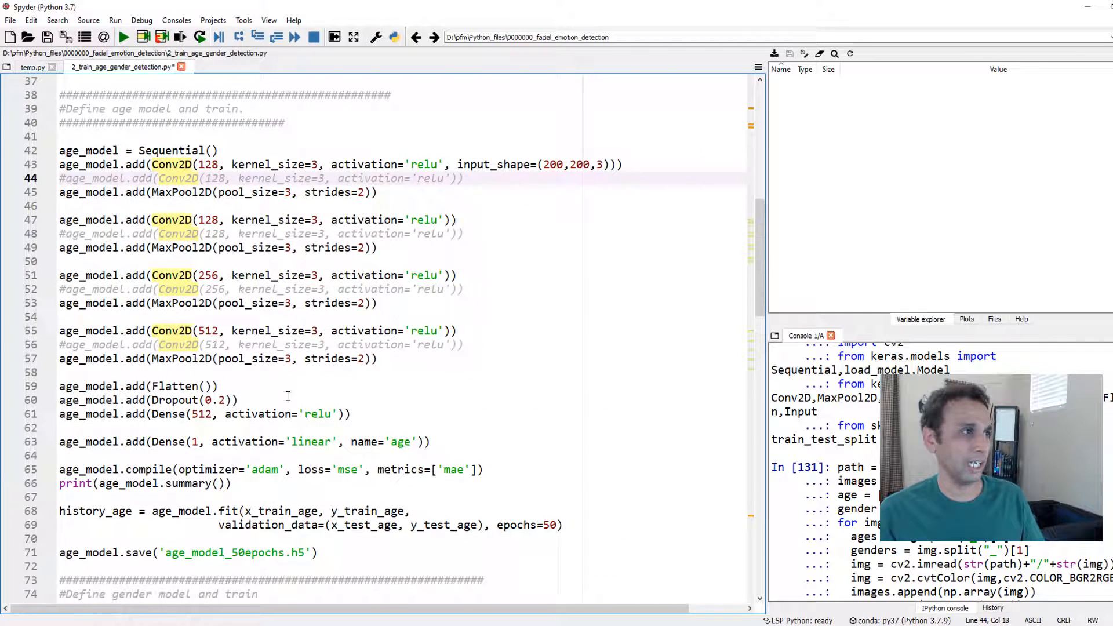
mouse_move(171, 163)
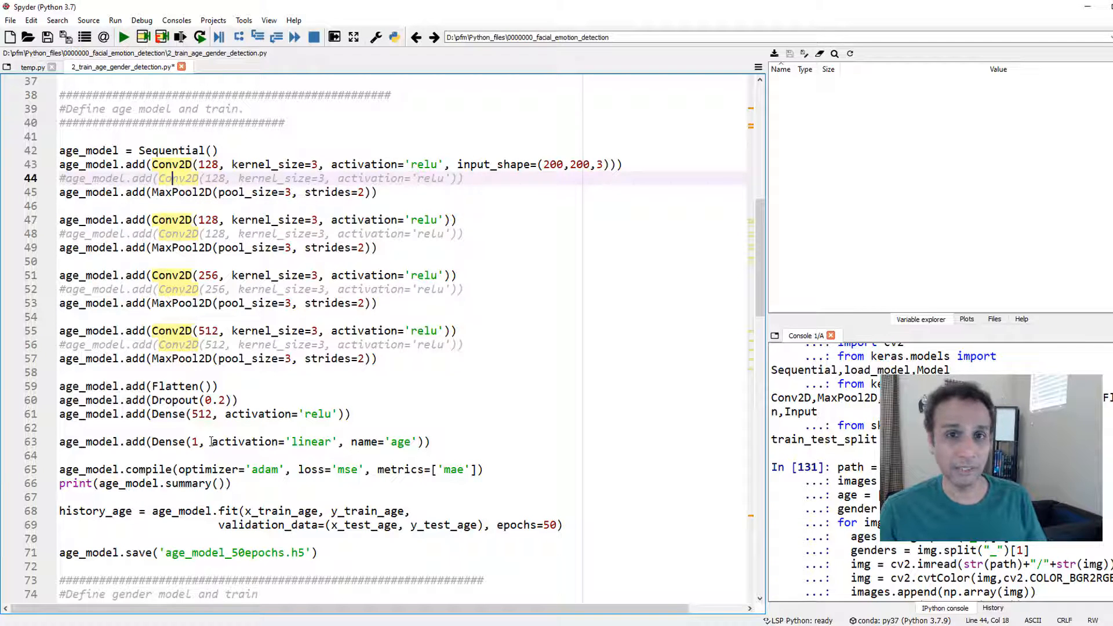
left_click(186, 163)
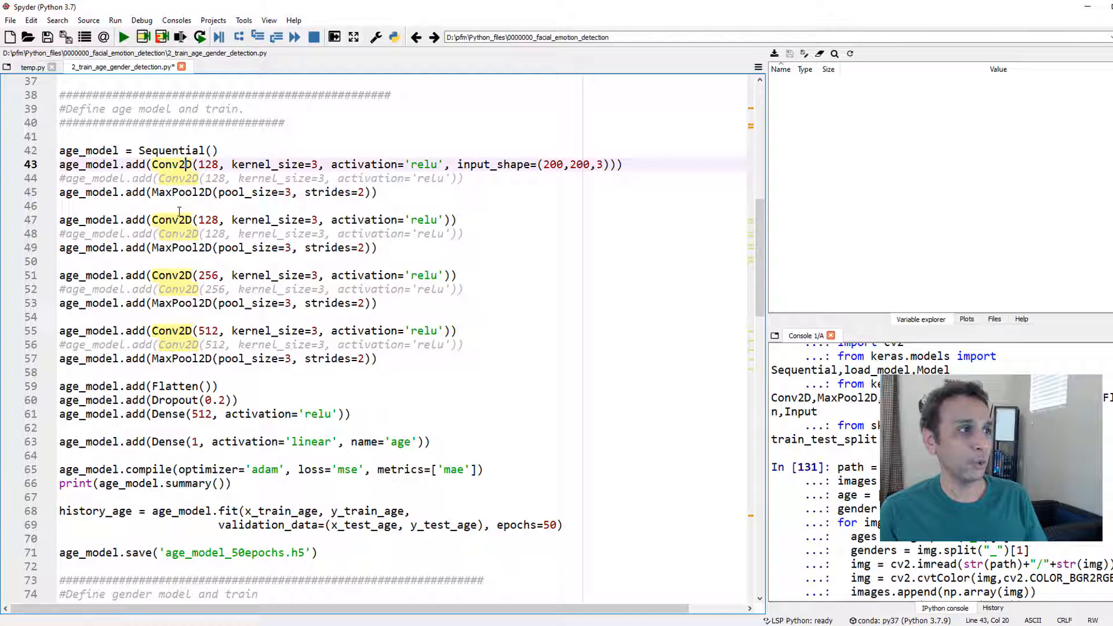
left_click(64, 207)
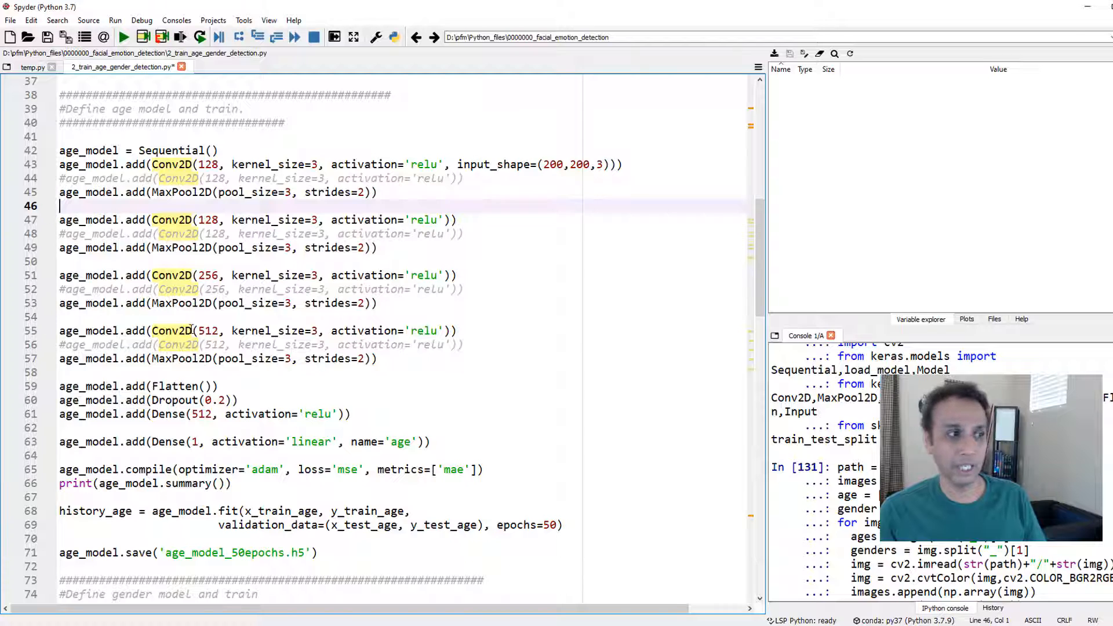
double_click(171, 413)
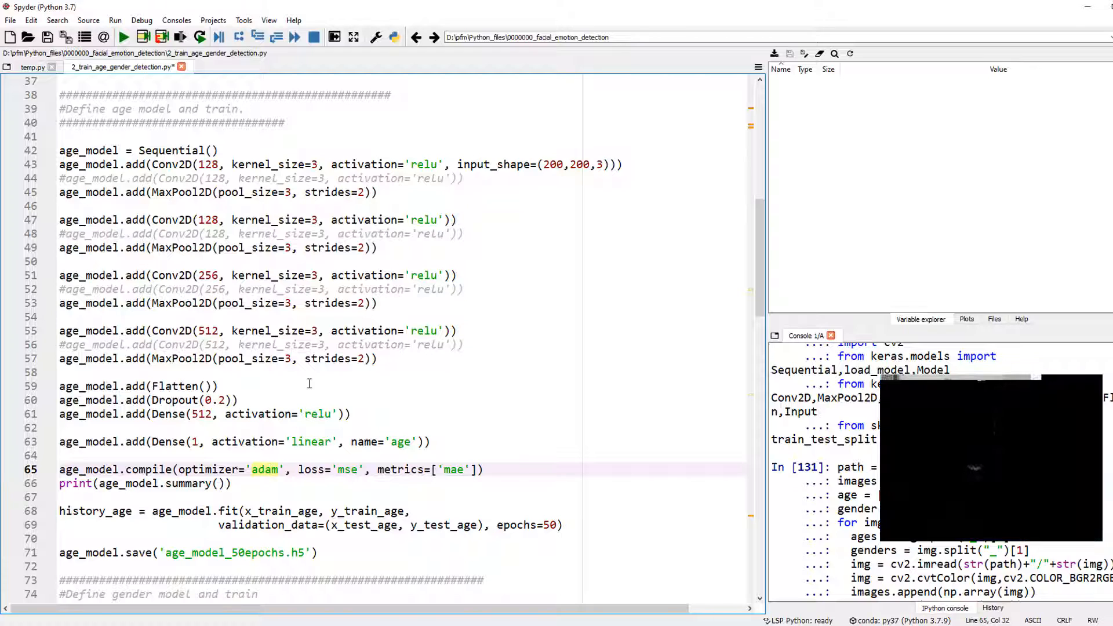
scroll("down", 3)
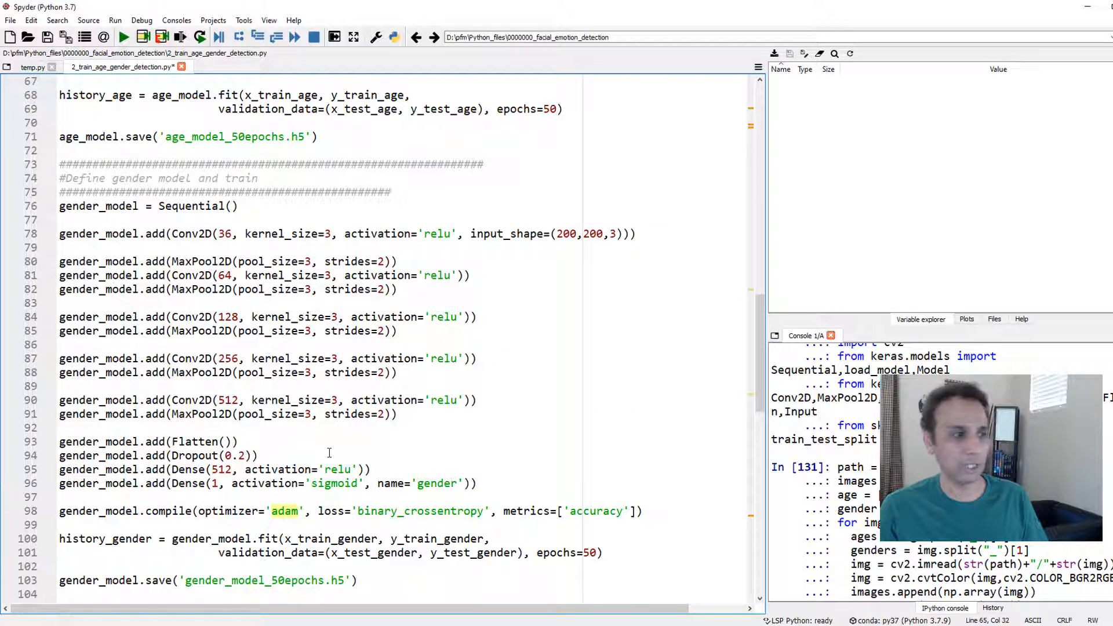
double_click(214, 484)
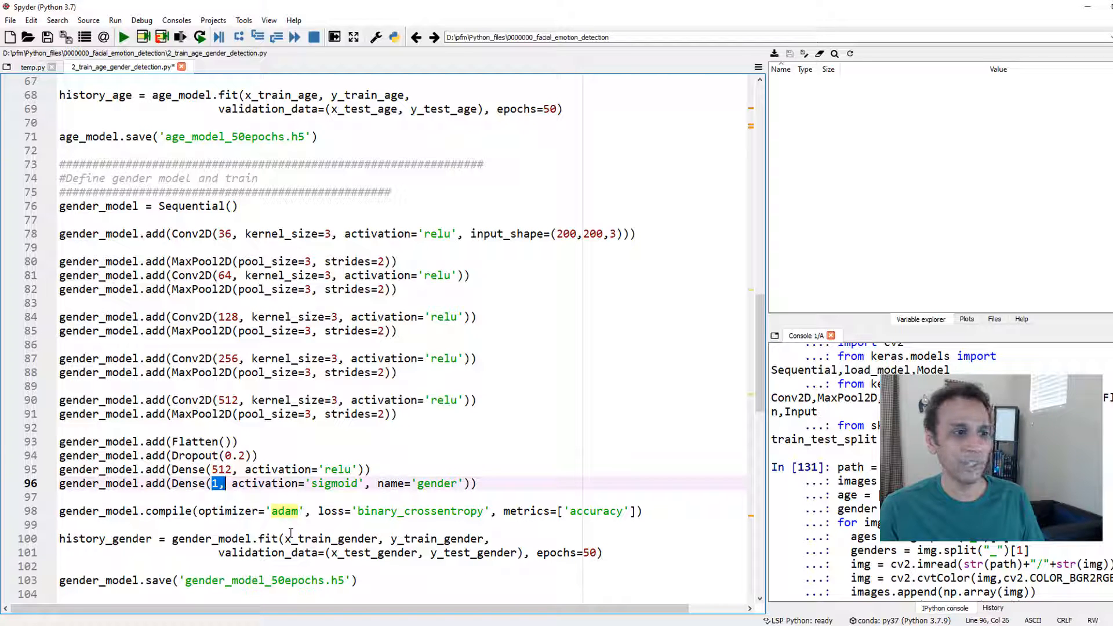
double_click(419, 510)
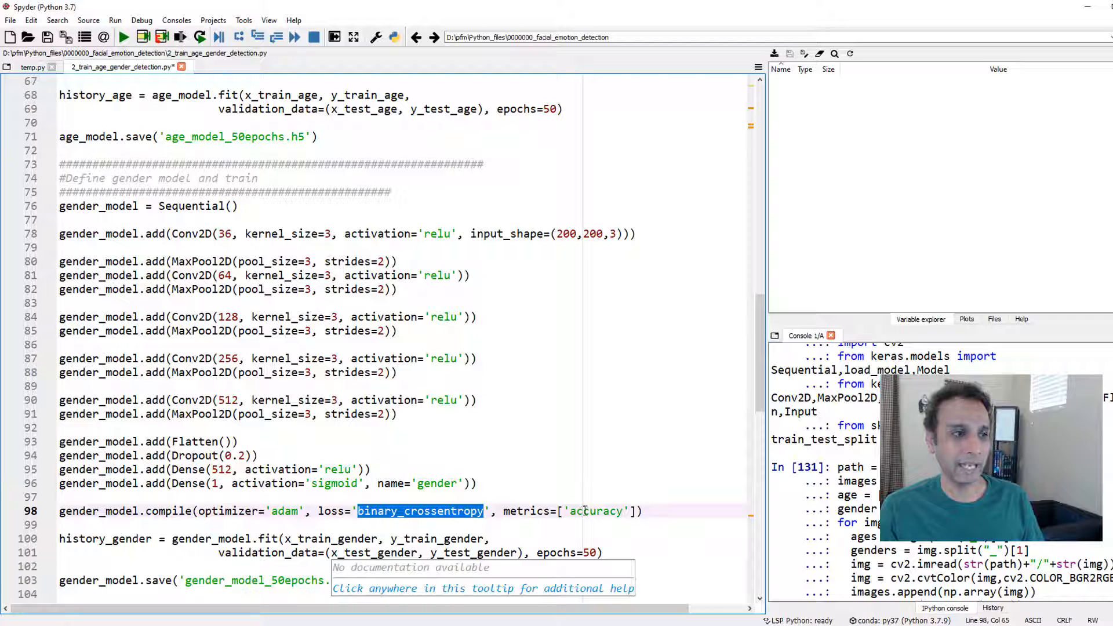
double_click(594, 511)
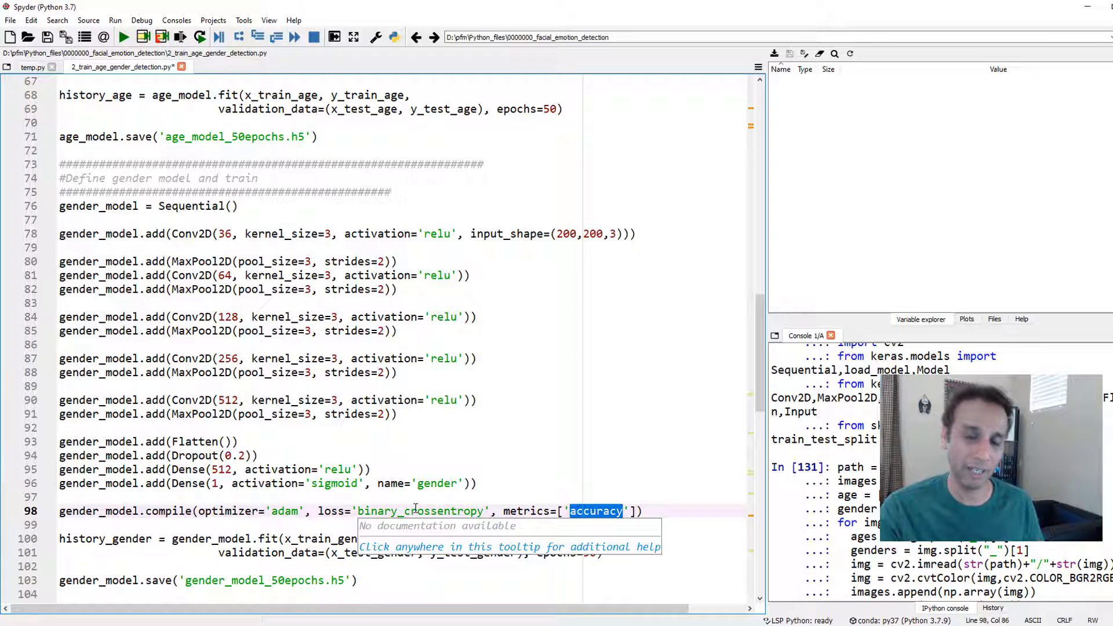
scroll("up", 3)
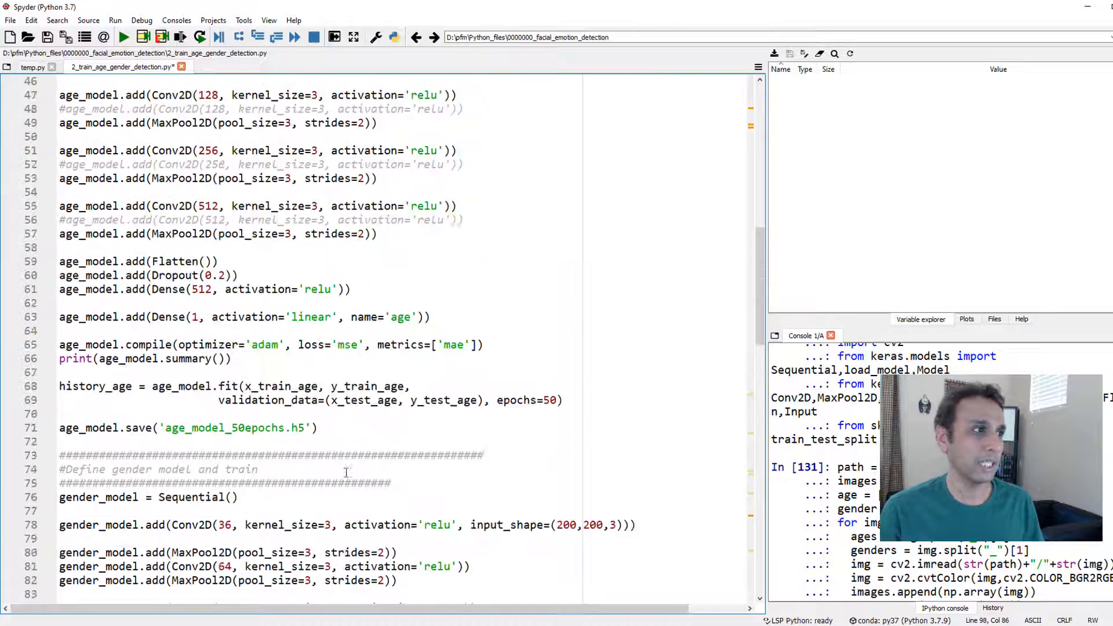
scroll("down", 3)
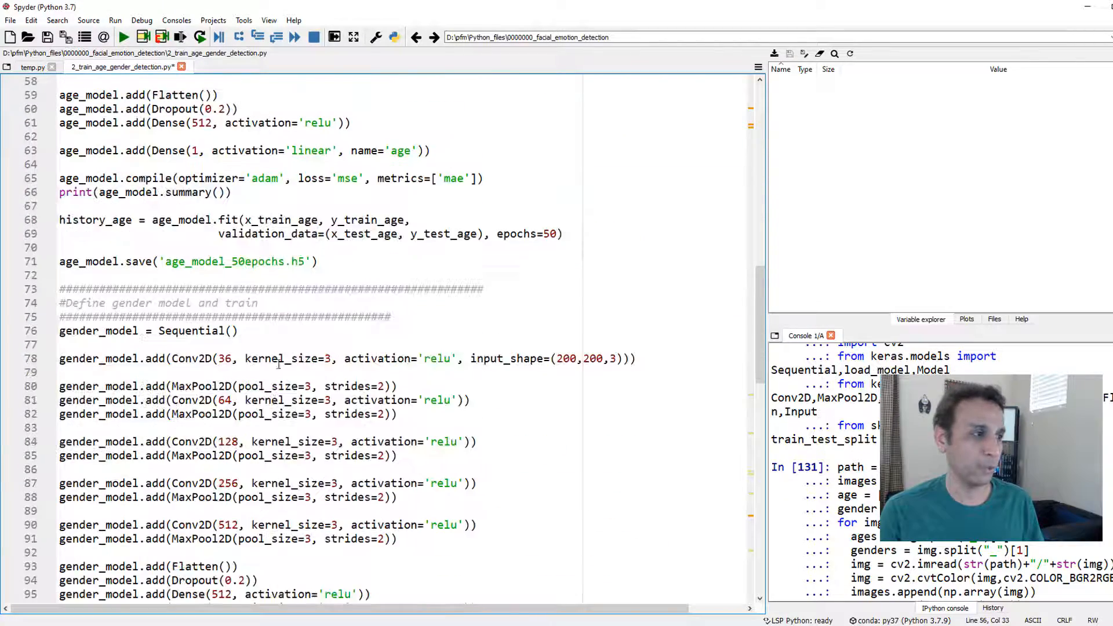
scroll("down", 3)
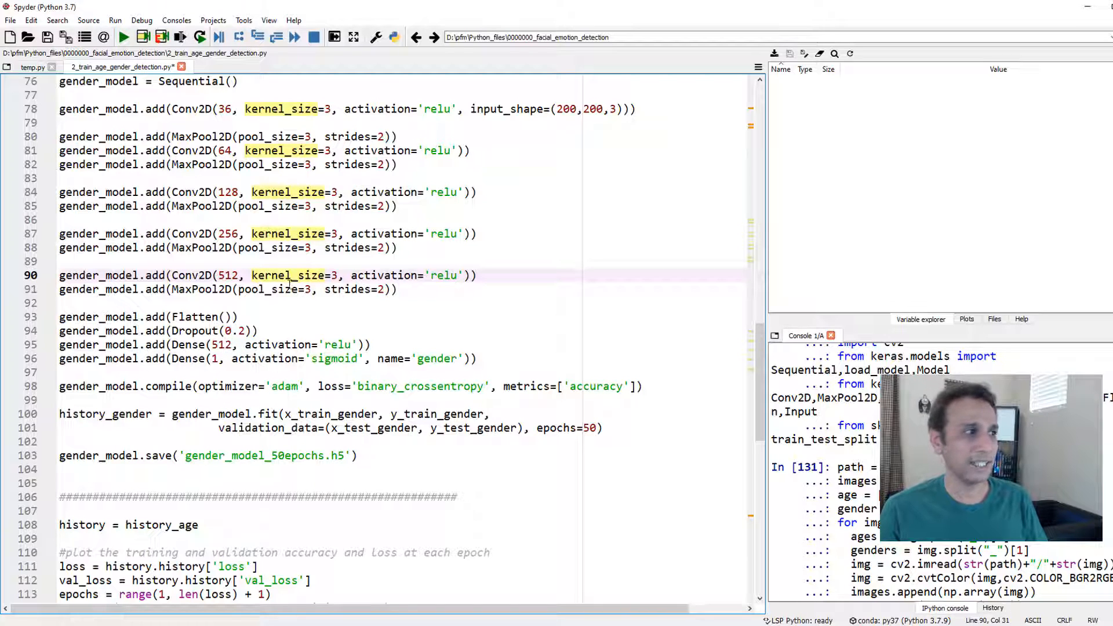
scroll("up", 3)
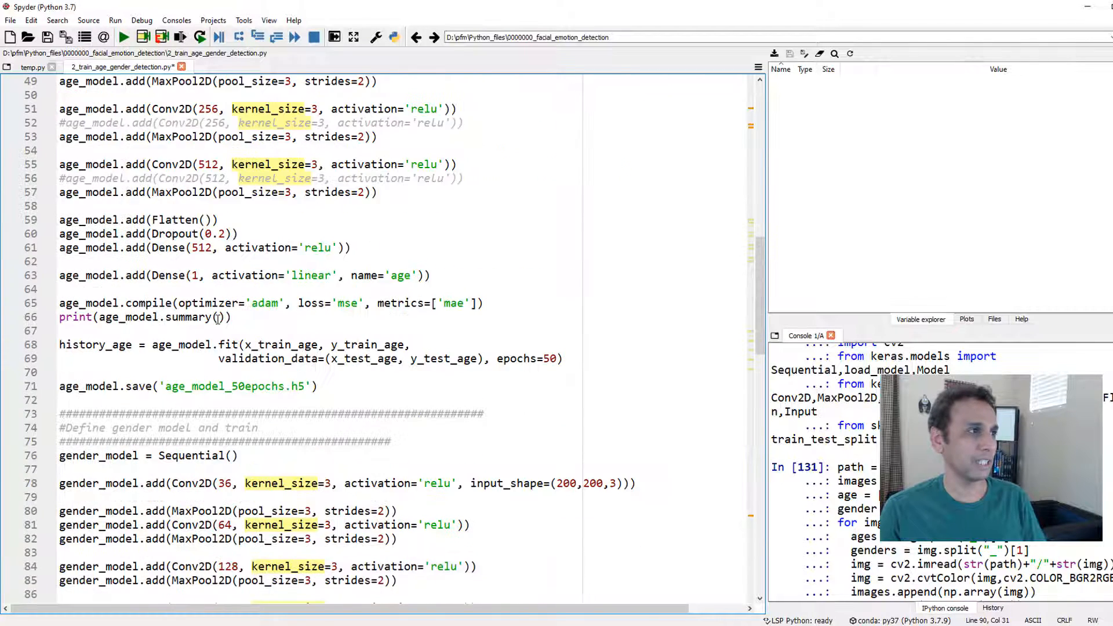
scroll("down", 3)
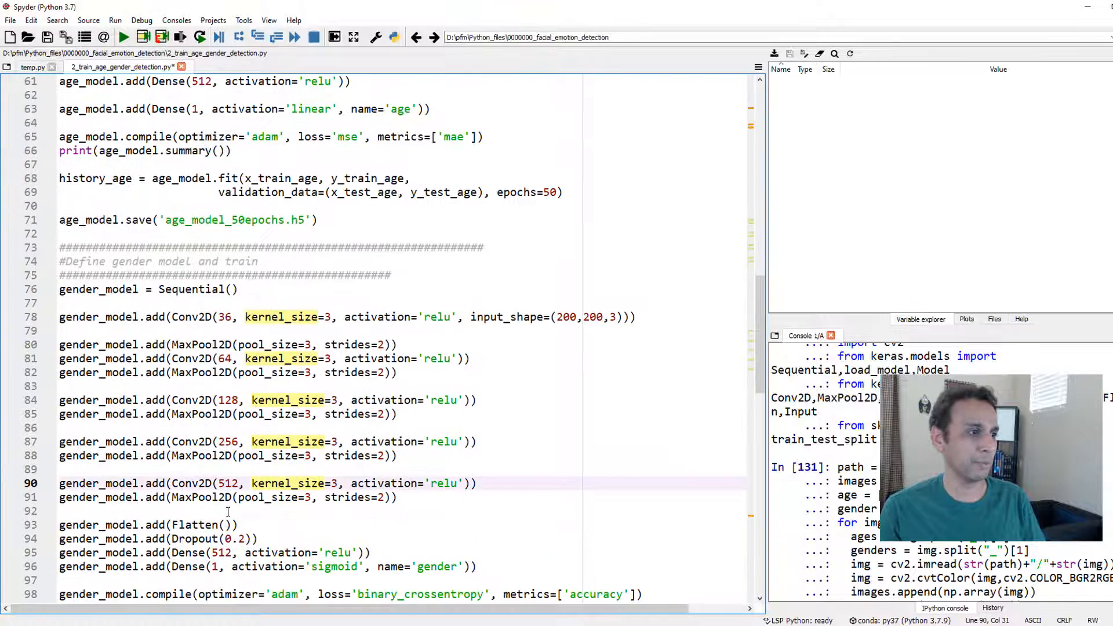
scroll("down", 3)
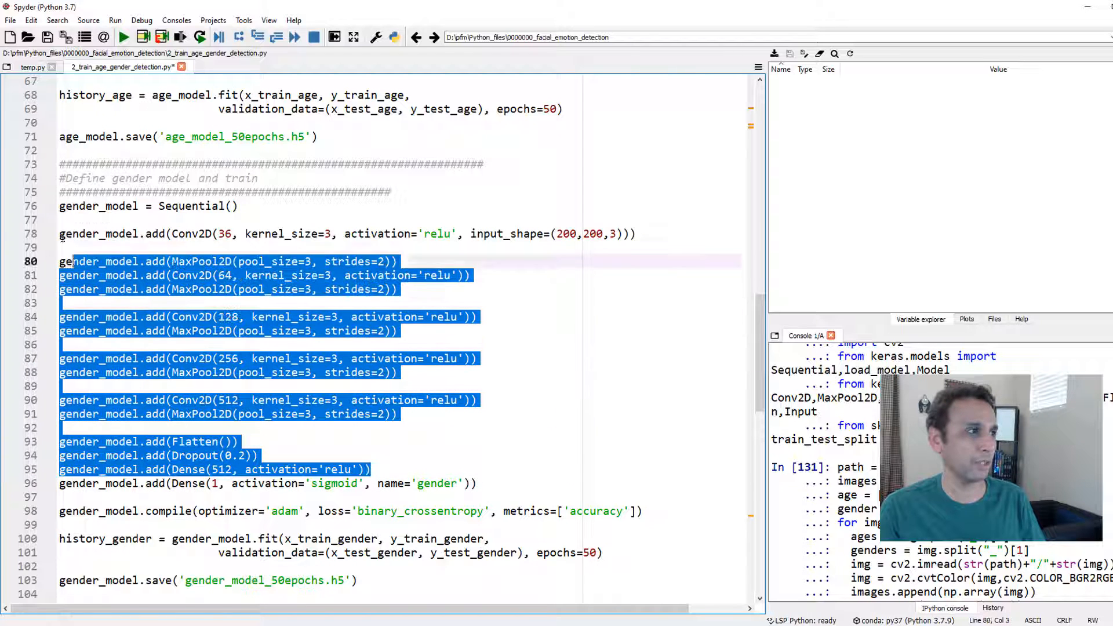
left_click(133, 483)
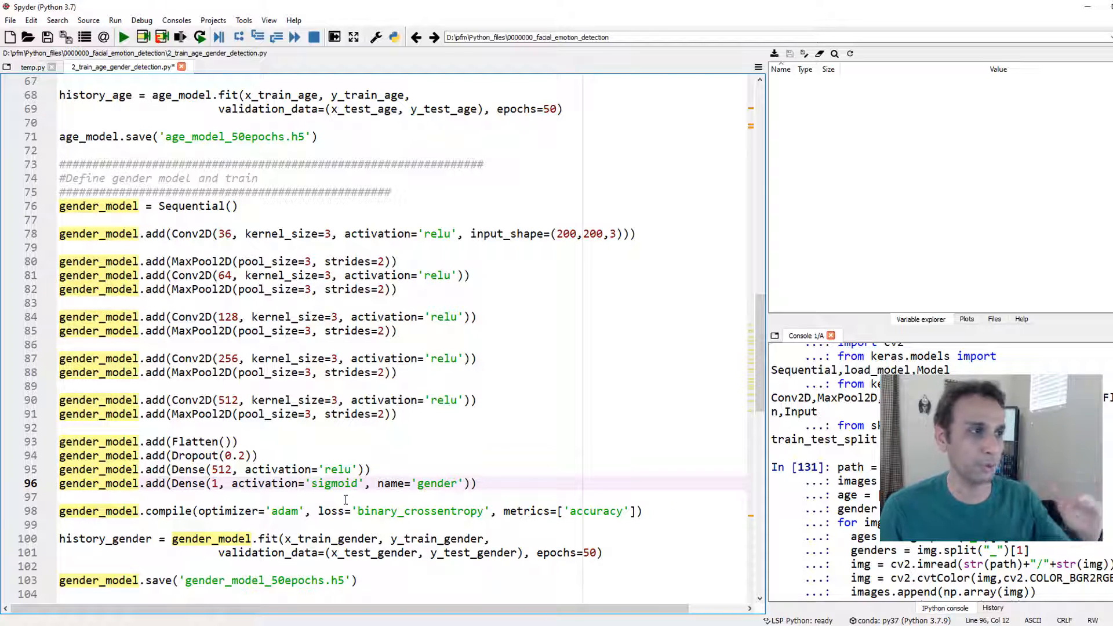
scroll("down", 3)
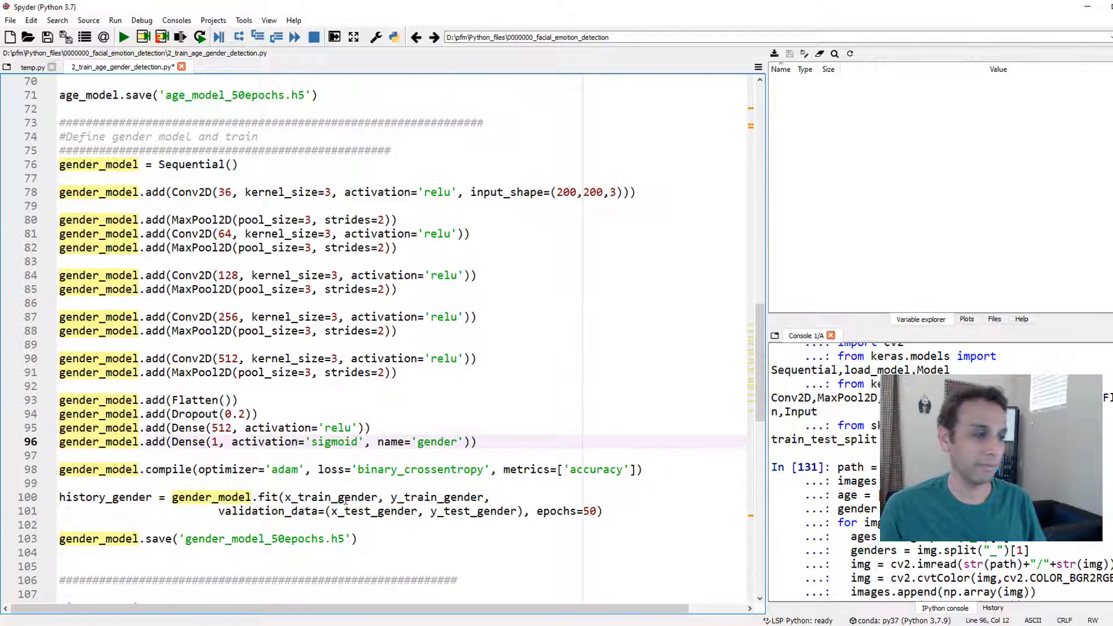
scroll("down", 3)
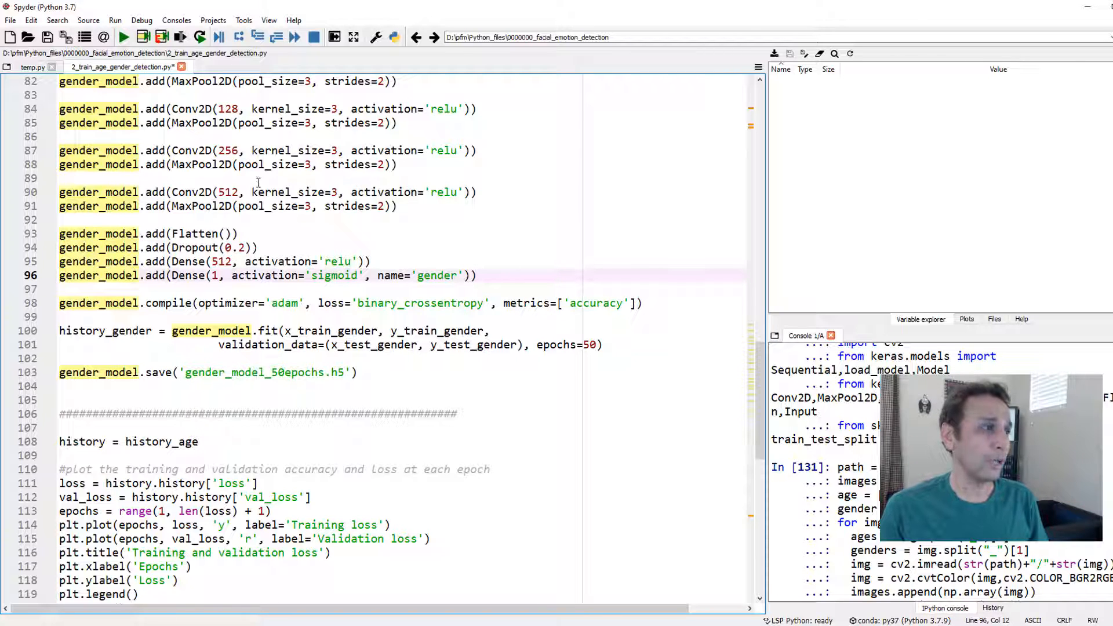
left_click(60, 316)
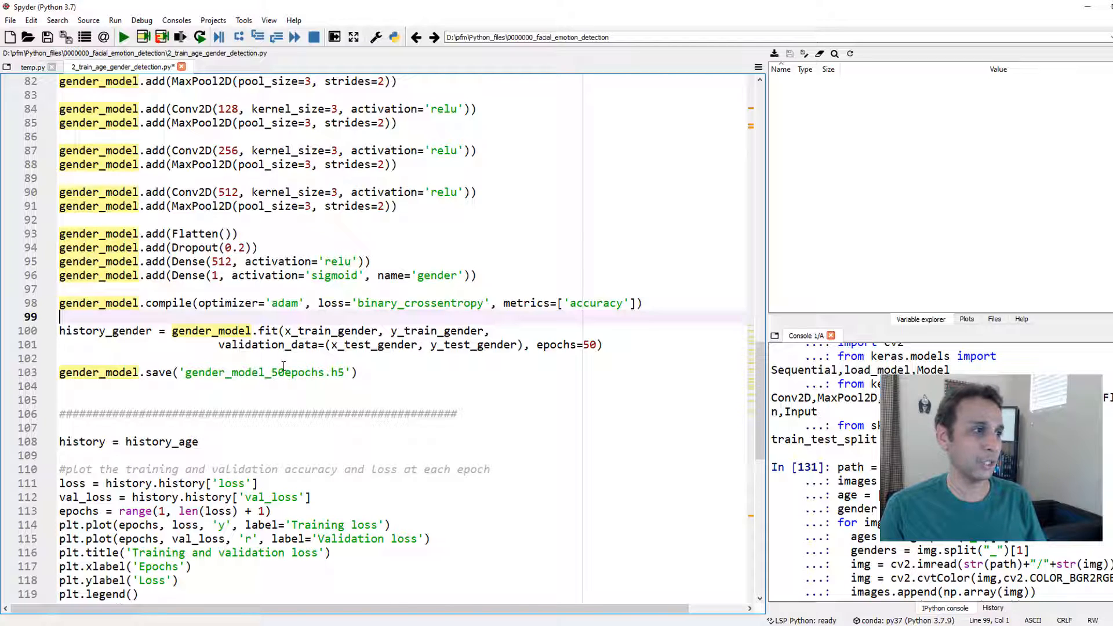
scroll("up", 3)
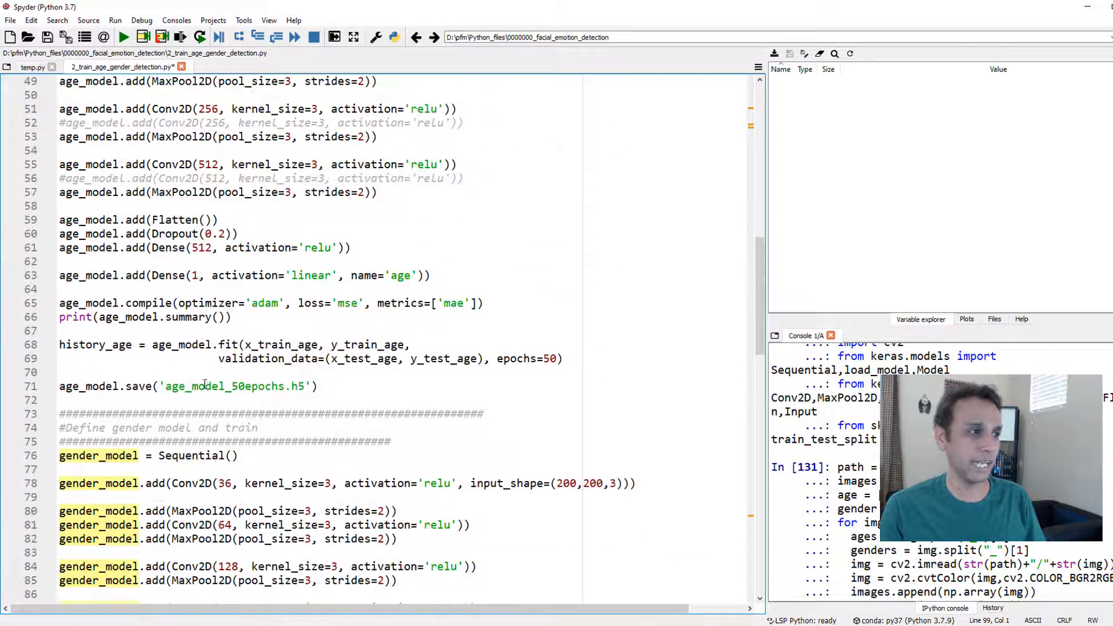
scroll("down", 3)
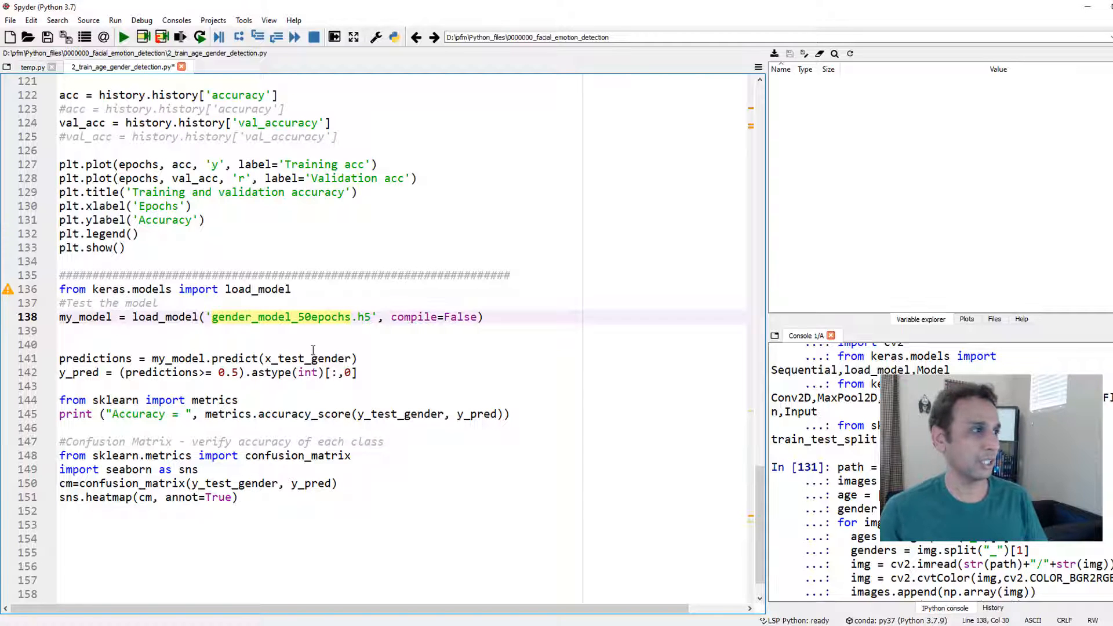
scroll("up", 3)
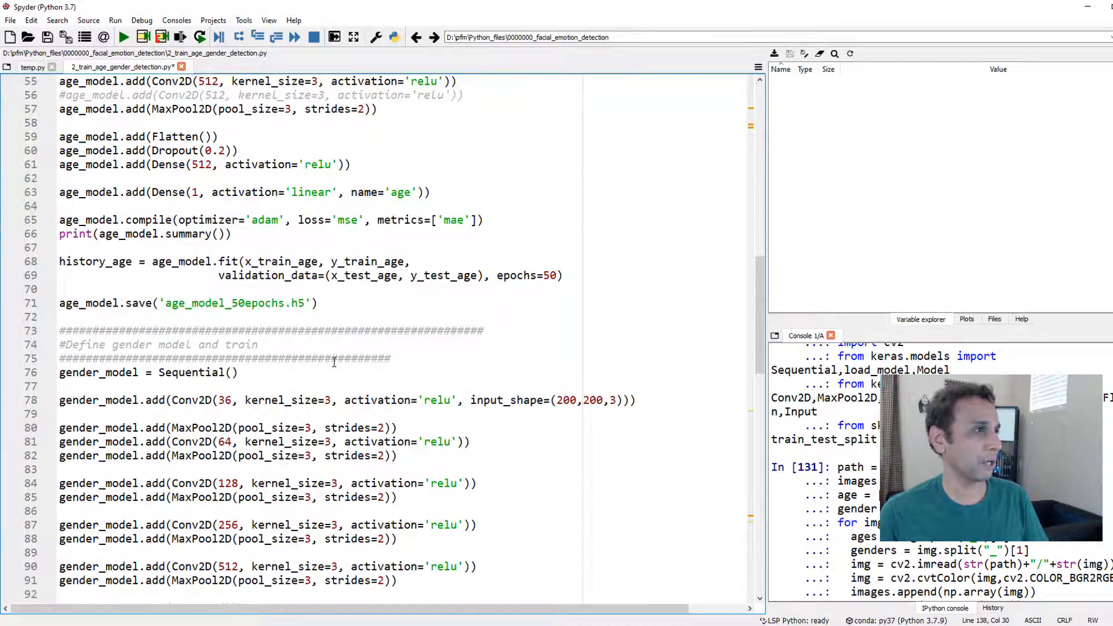
scroll("up", 3)
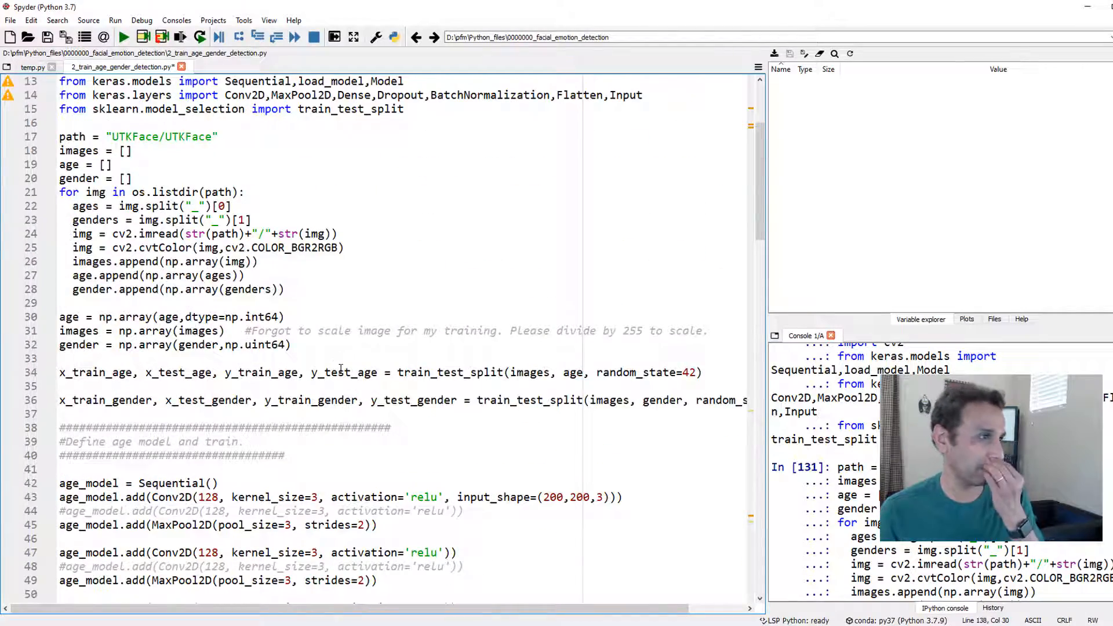
scroll("up", 3)
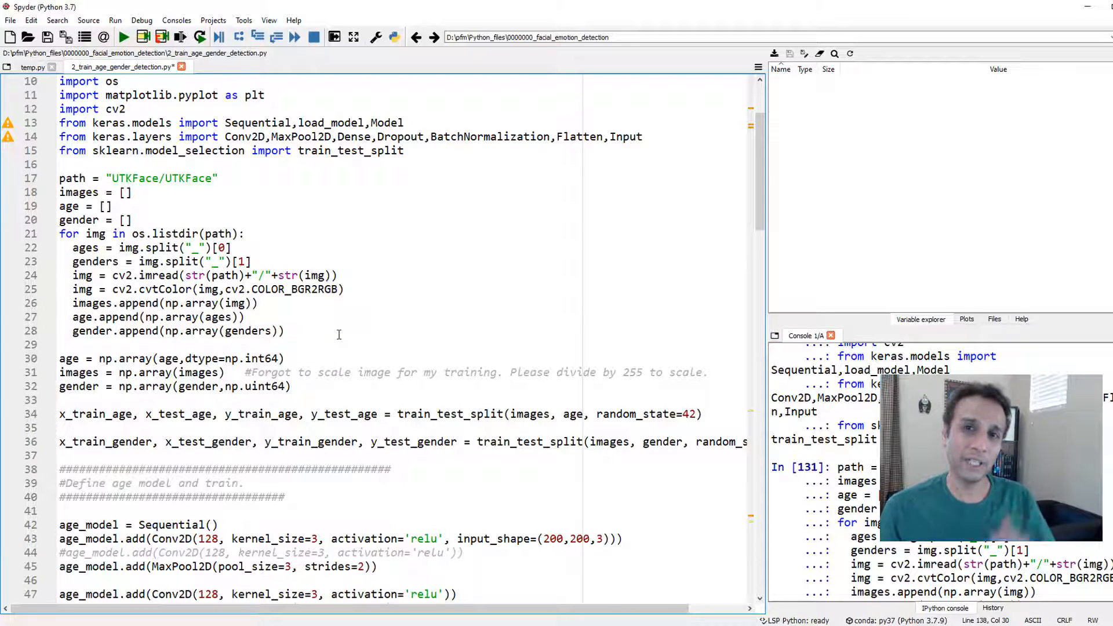
scroll("down", 3)
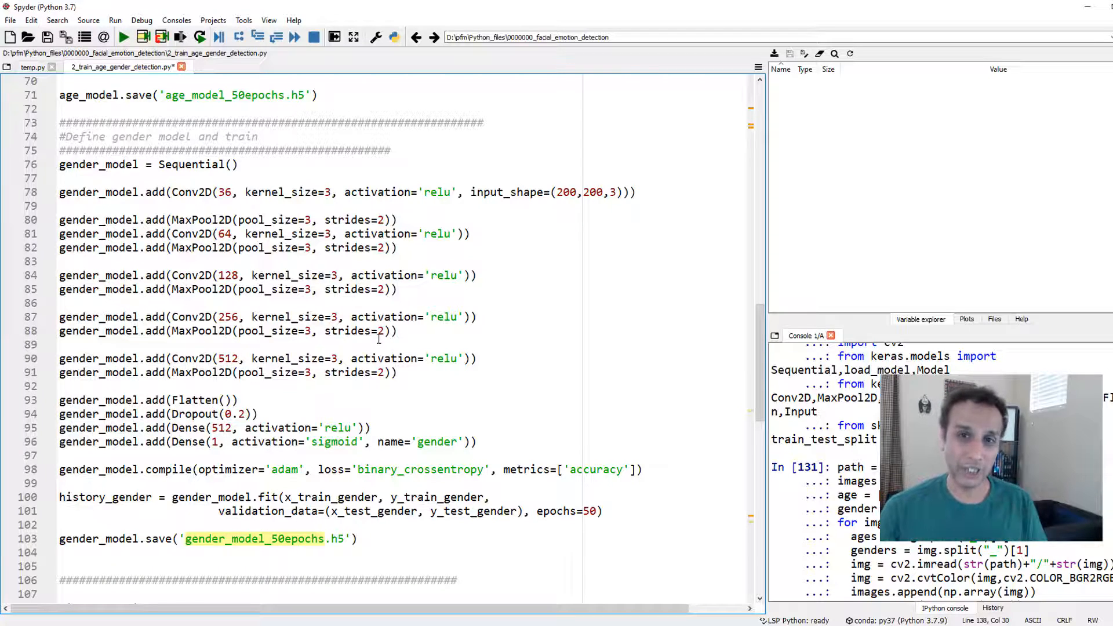
scroll("down", 3)
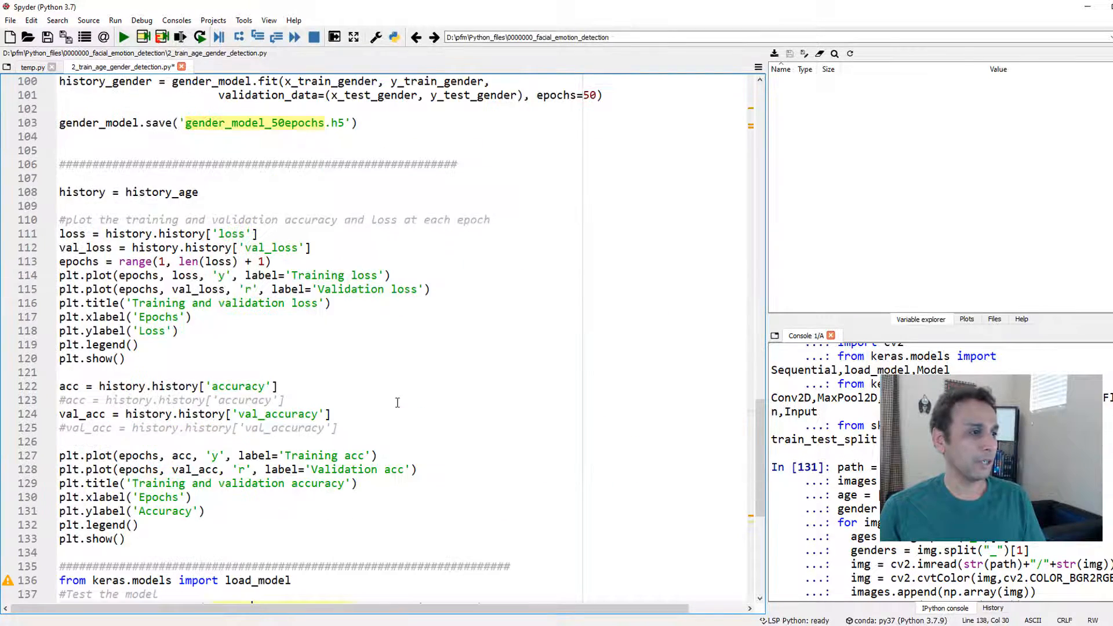
scroll("down", 3)
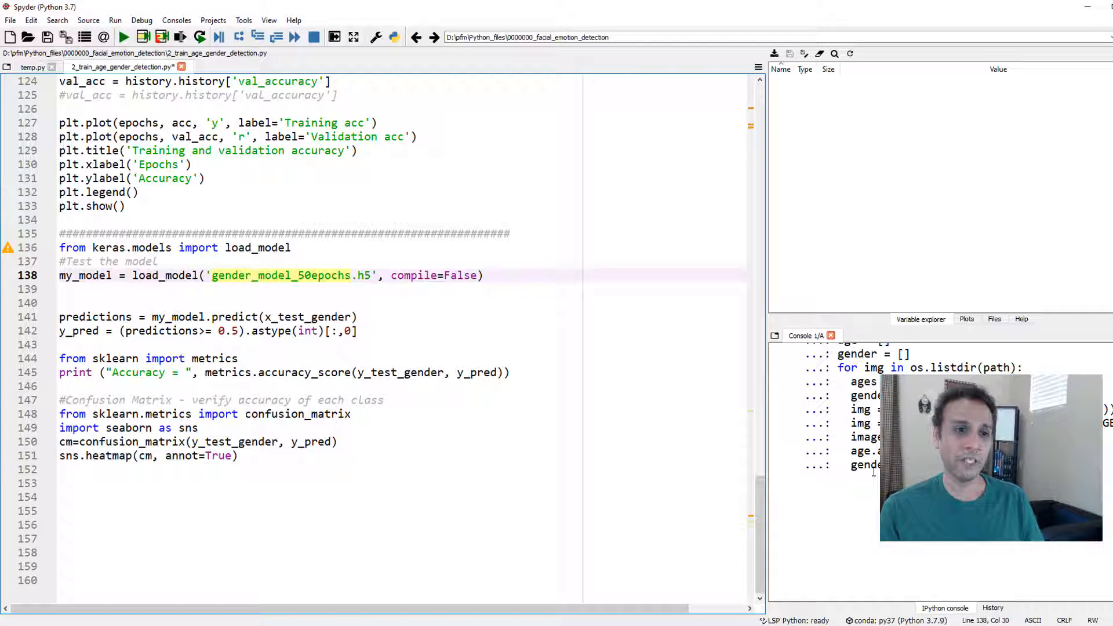
scroll("up", 3)
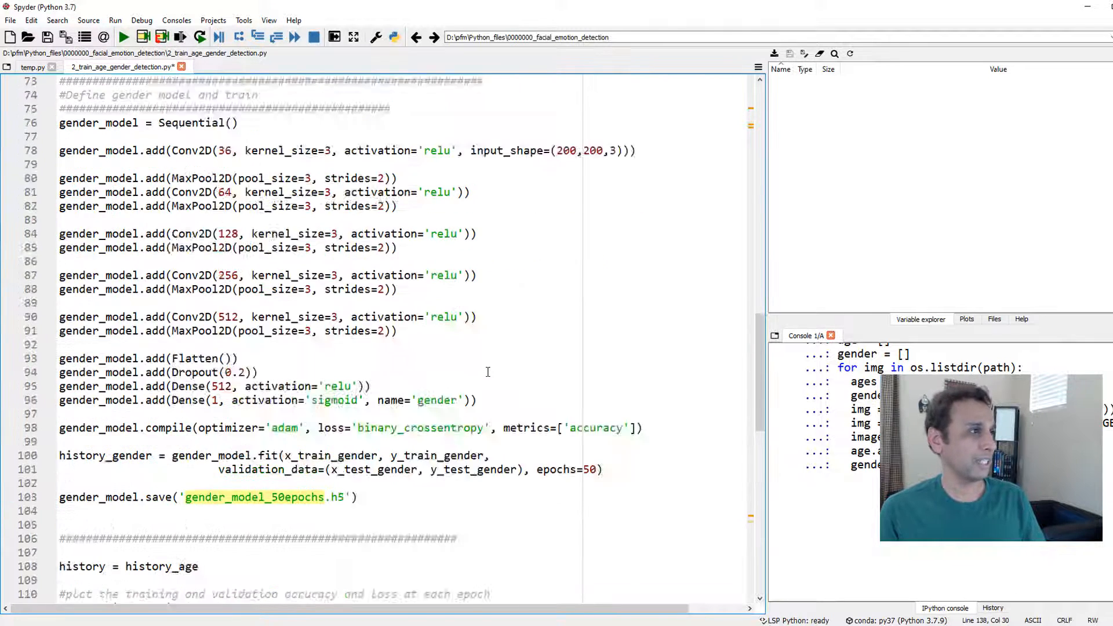
scroll("up", 3)
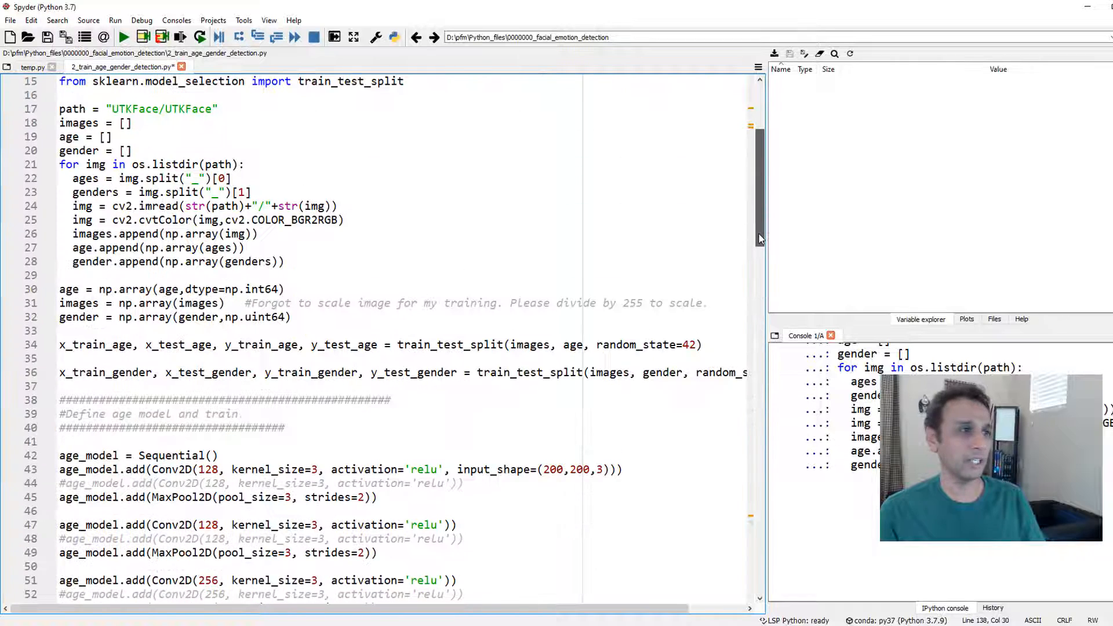
scroll("up", 3)
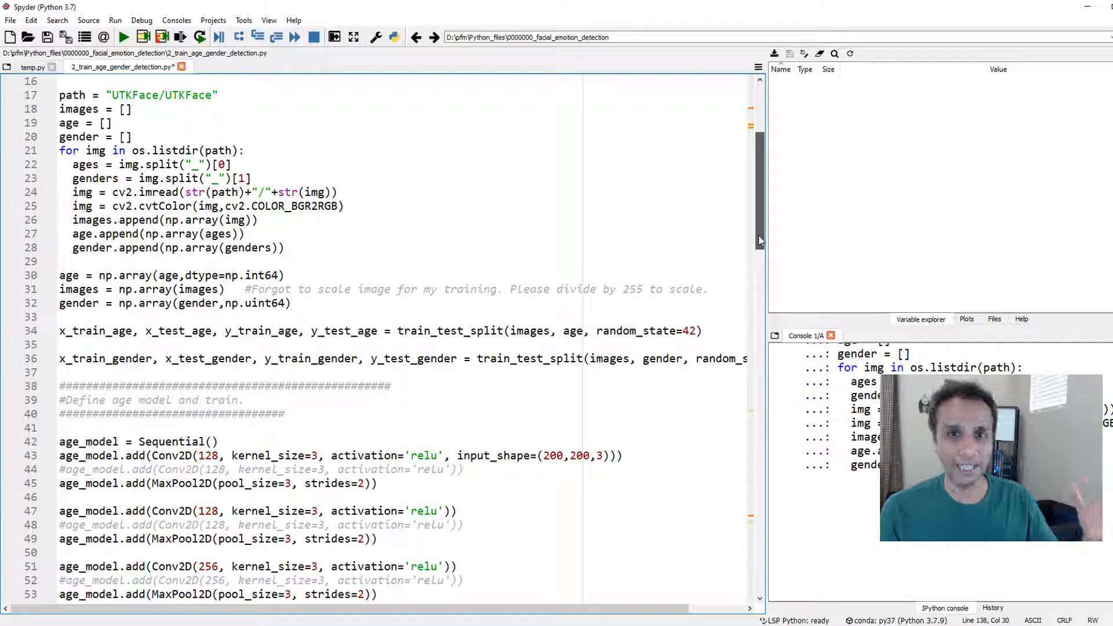
scroll("down", 3)
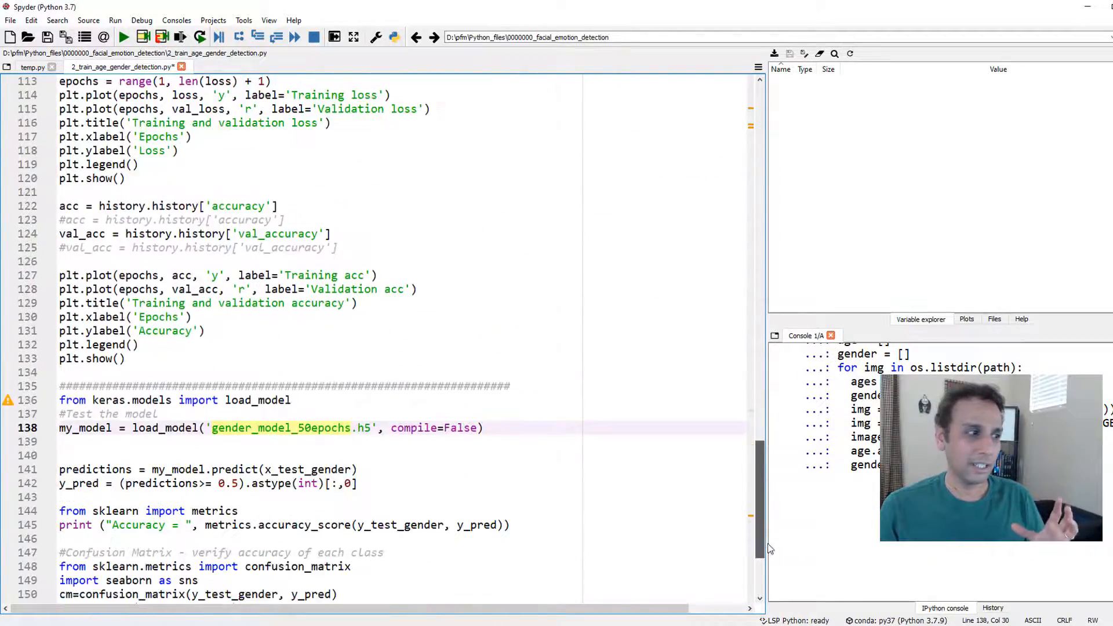
scroll("down", 3)
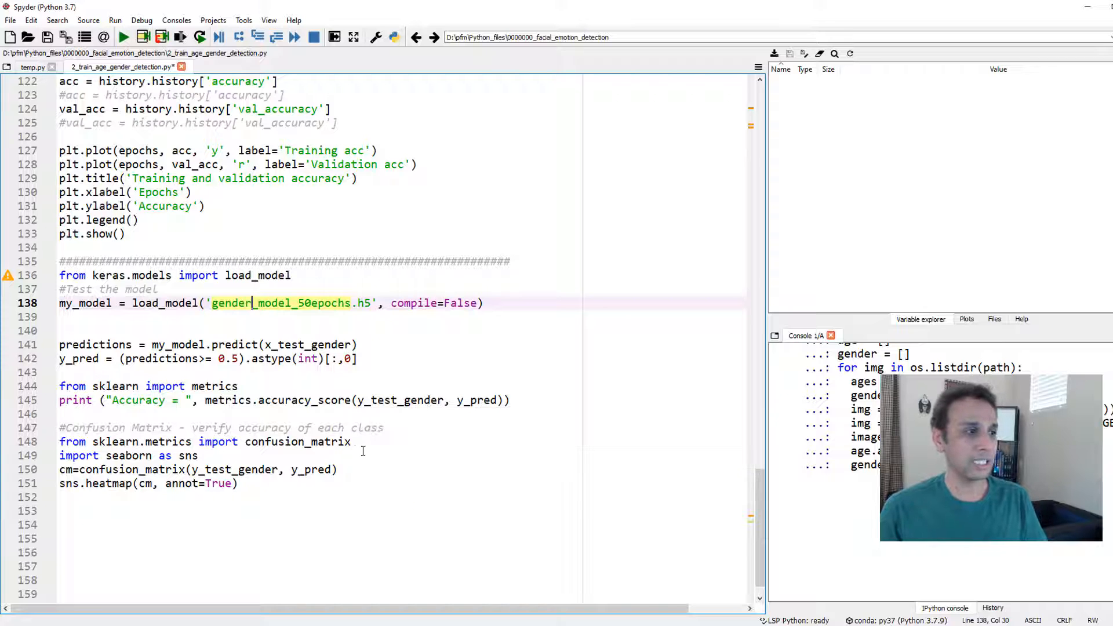
Step: Run the model-testing lines, which fail with NameErrors for x_test_gender and y_test_gender
left_click(325, 483)
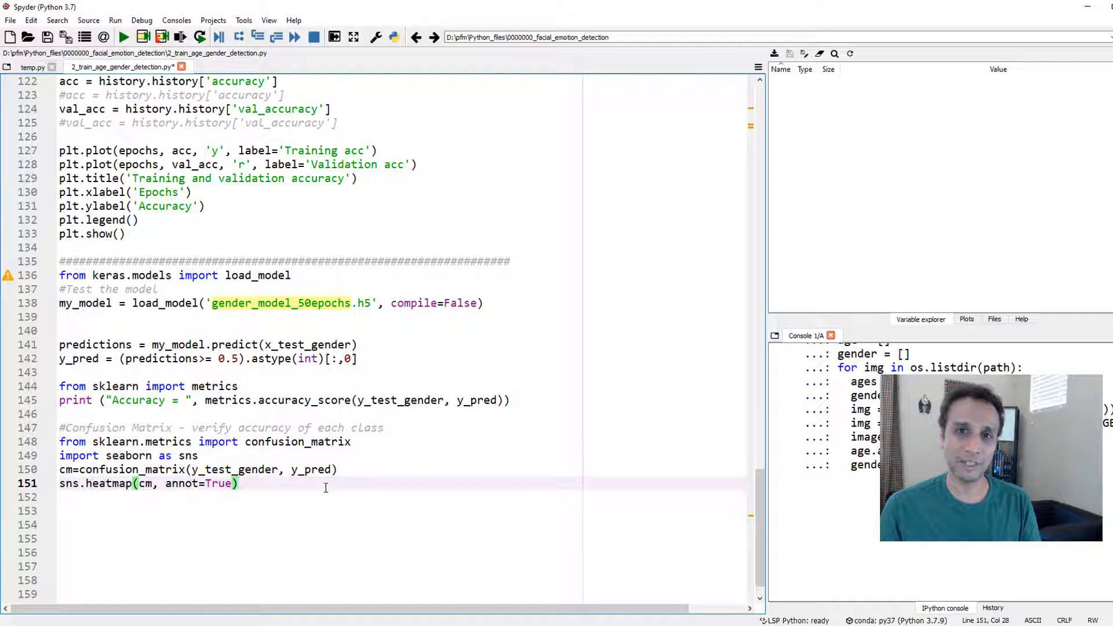
left_click(123, 37)
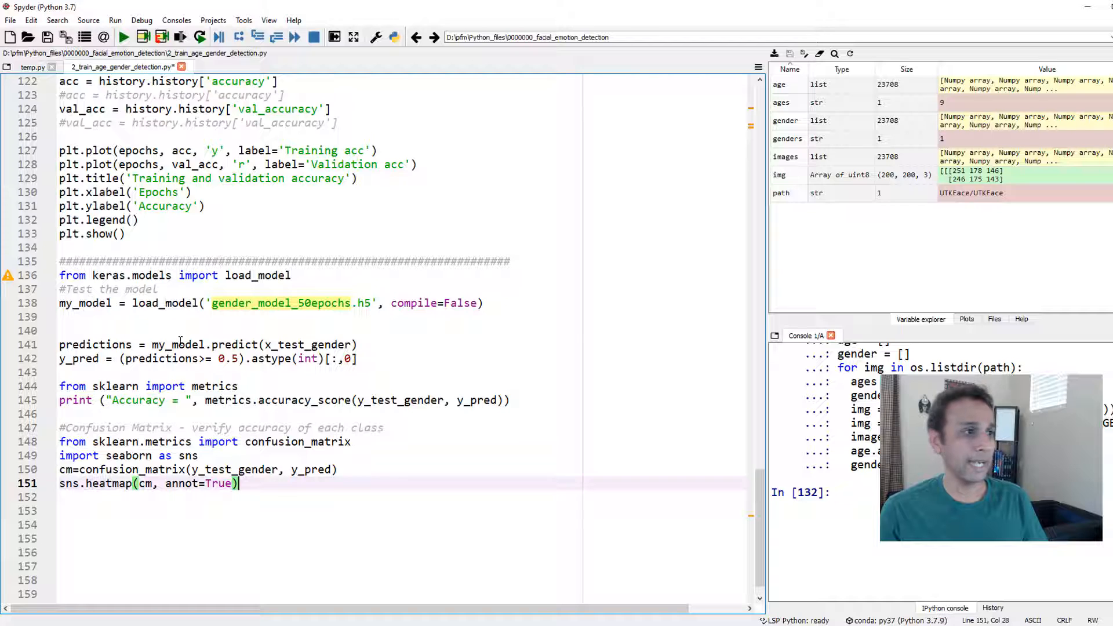
left_click(162, 276)
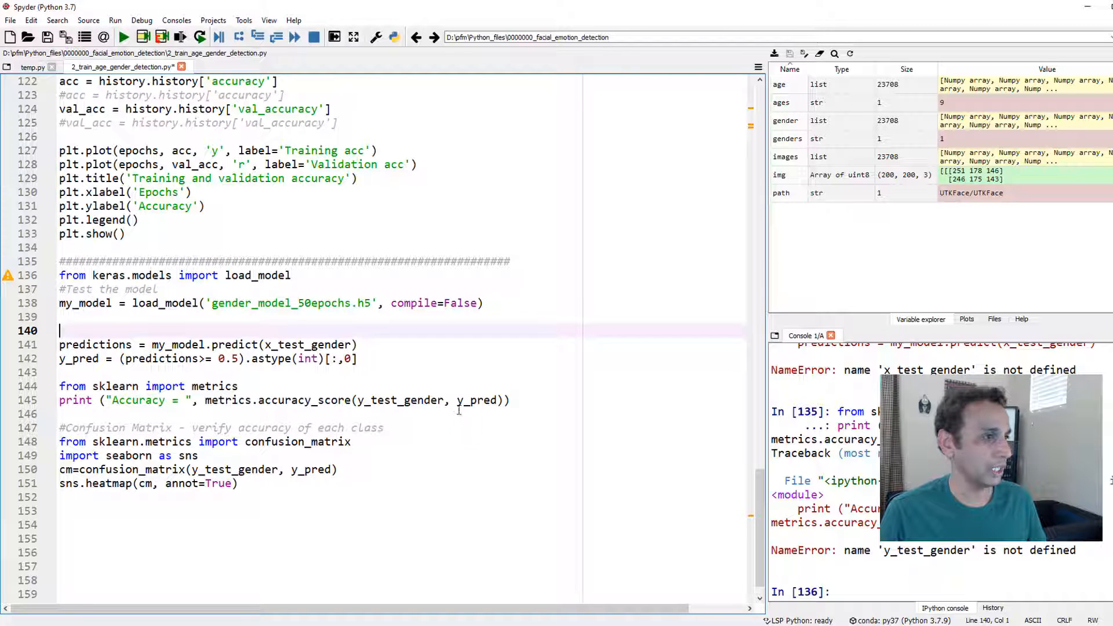
Step: Check the undefined y_test_gender name and scroll up to the array conversion and split lines
left_click(418, 400)
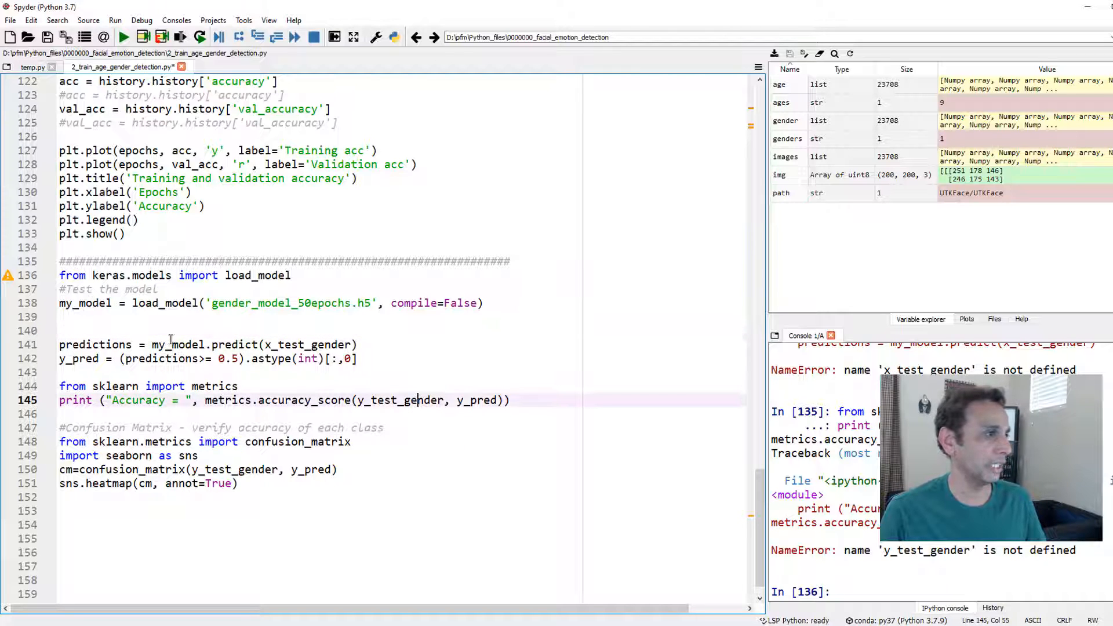
scroll("up", 3)
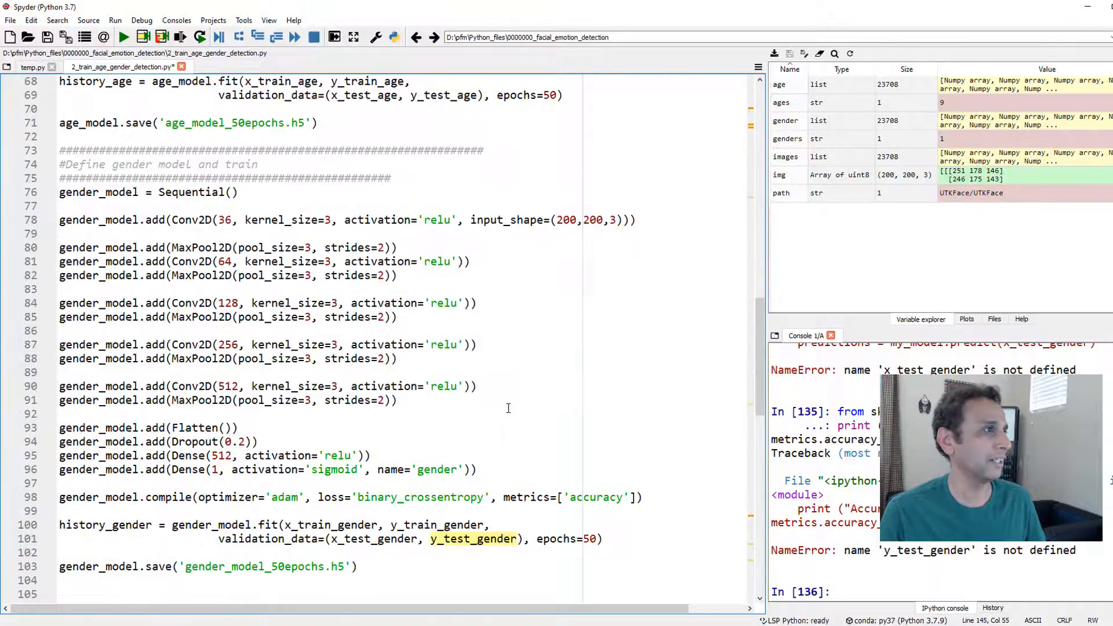
scroll("up", 3)
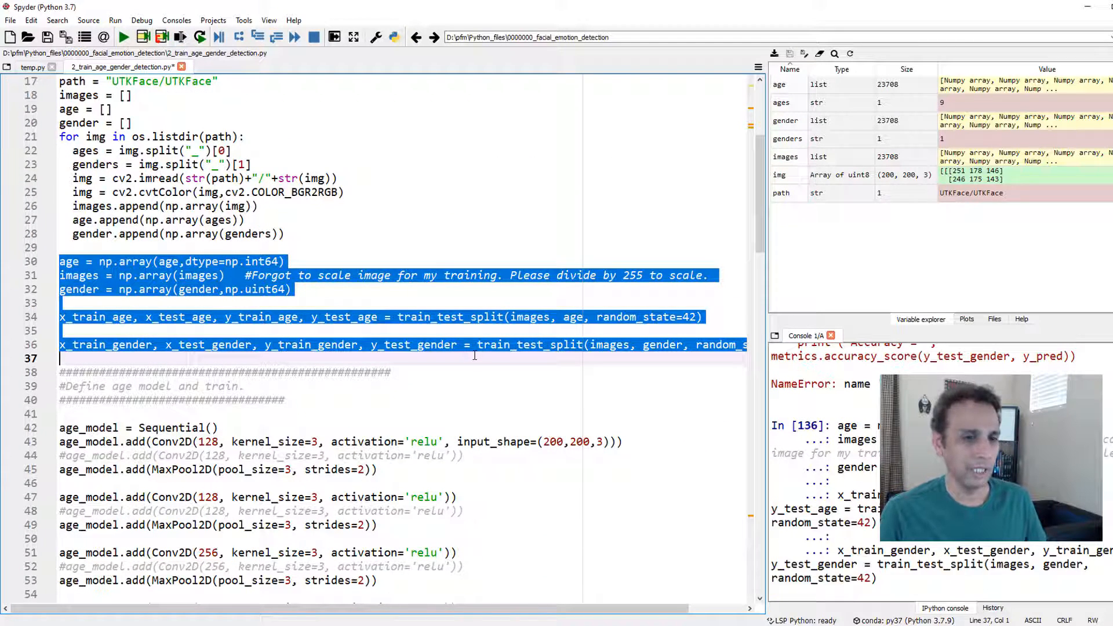
Step: Run lines 136–145 (load model, predict, accuracy_score), printing a test accuracy of about 0.88
scroll("down", 3)
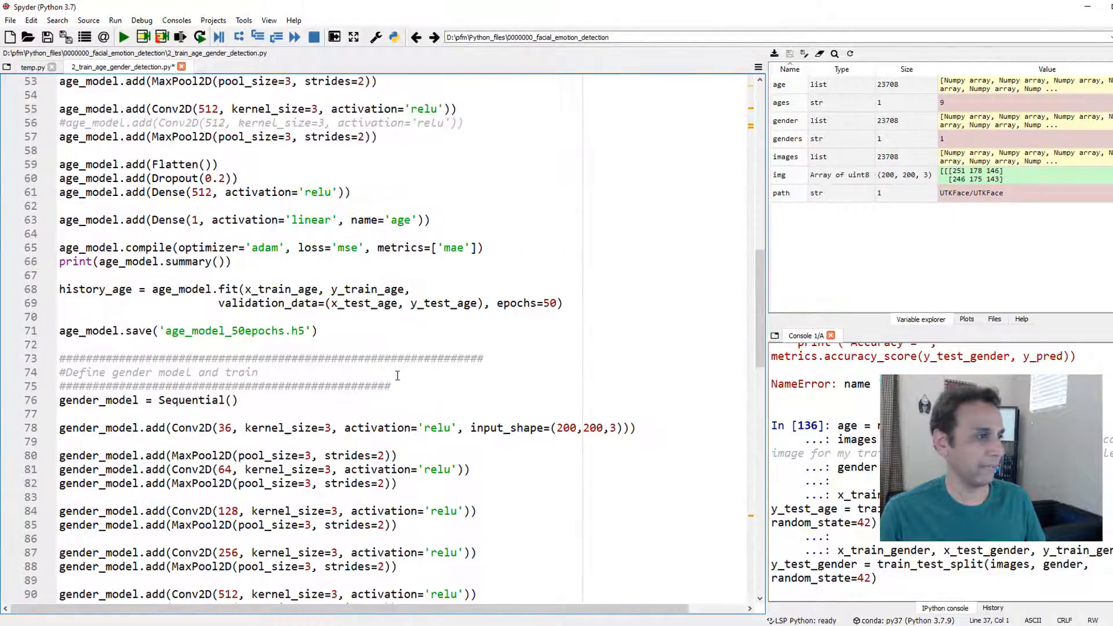
left_click(123, 37)
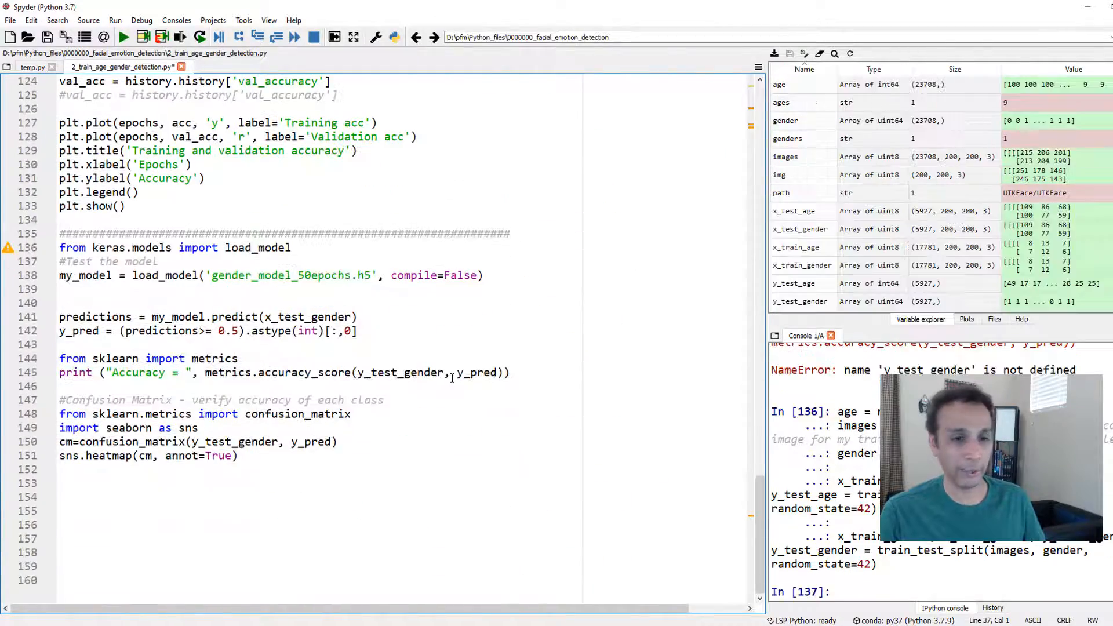
left_click(85, 247)
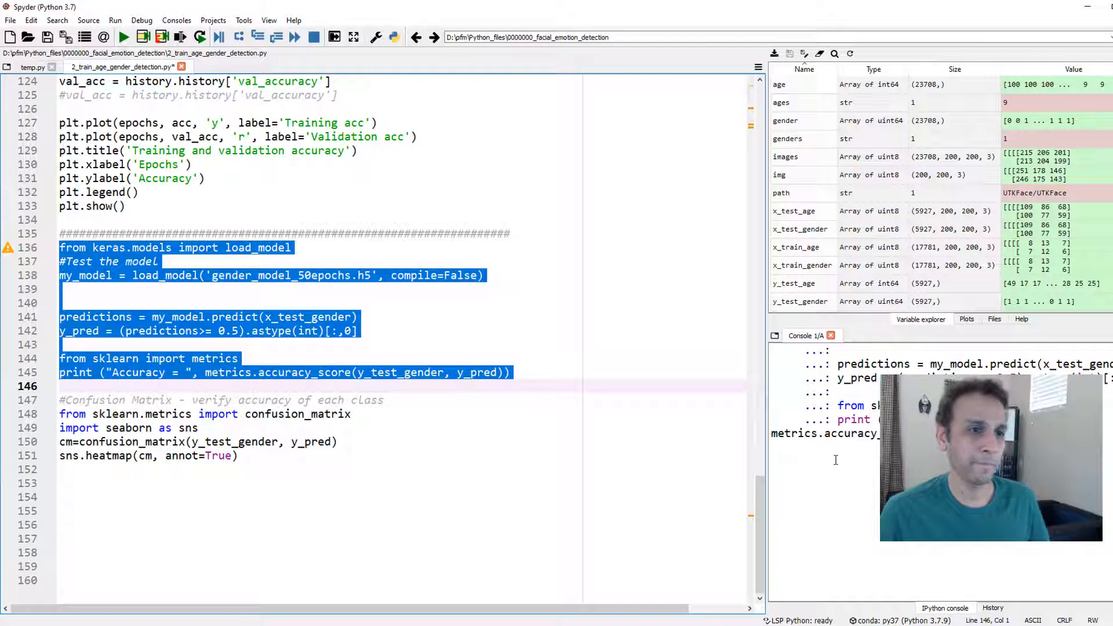
key("F9")
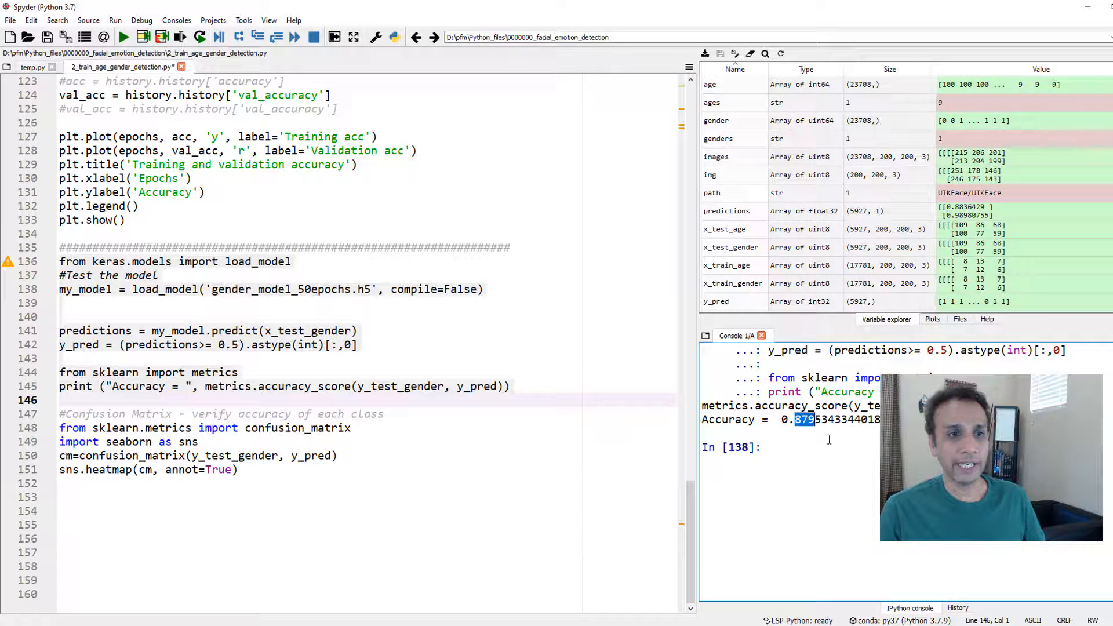
left_click(244, 372)
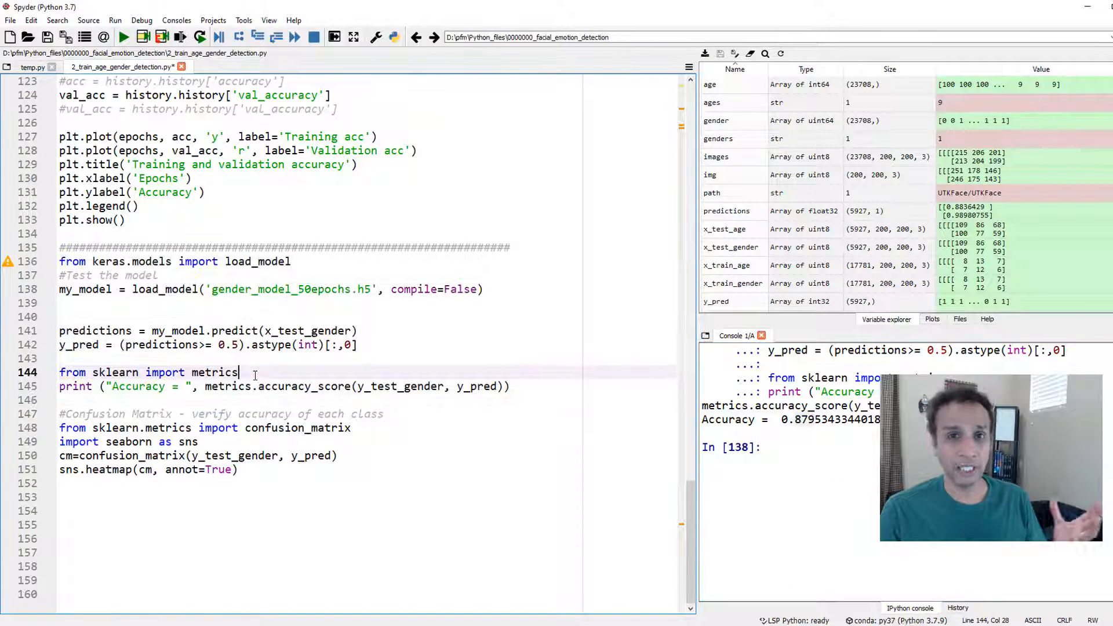
double_click(214, 373)
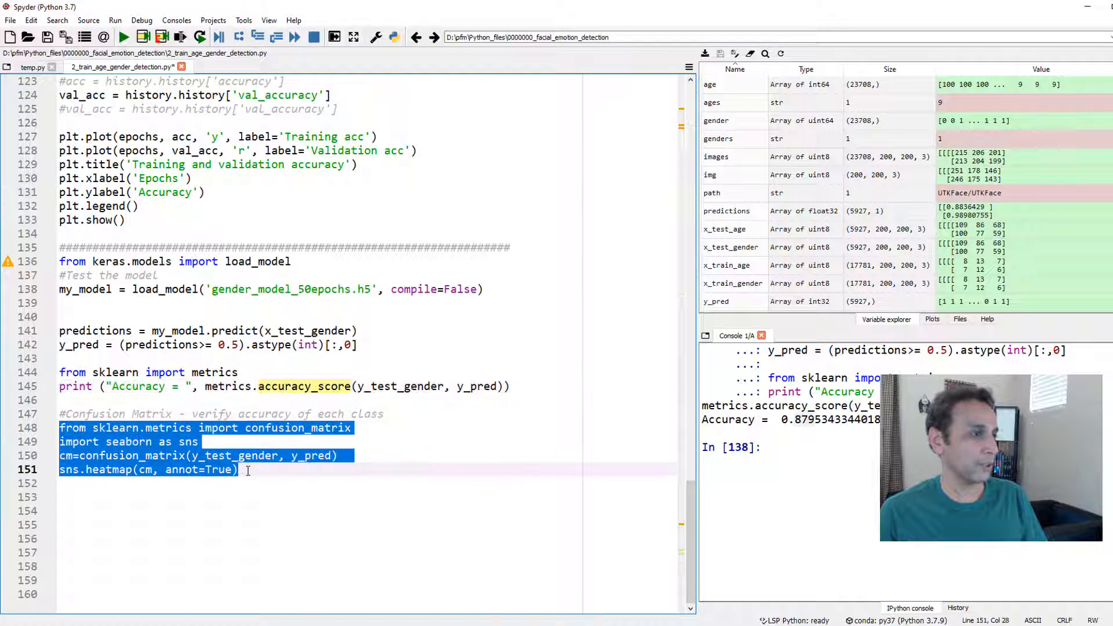
Step: Run the confusion-matrix lines and view the heatmap (2.7e+03, 4.1e+02, 3e+02, 2.5e+03) in Plots
key("f9")
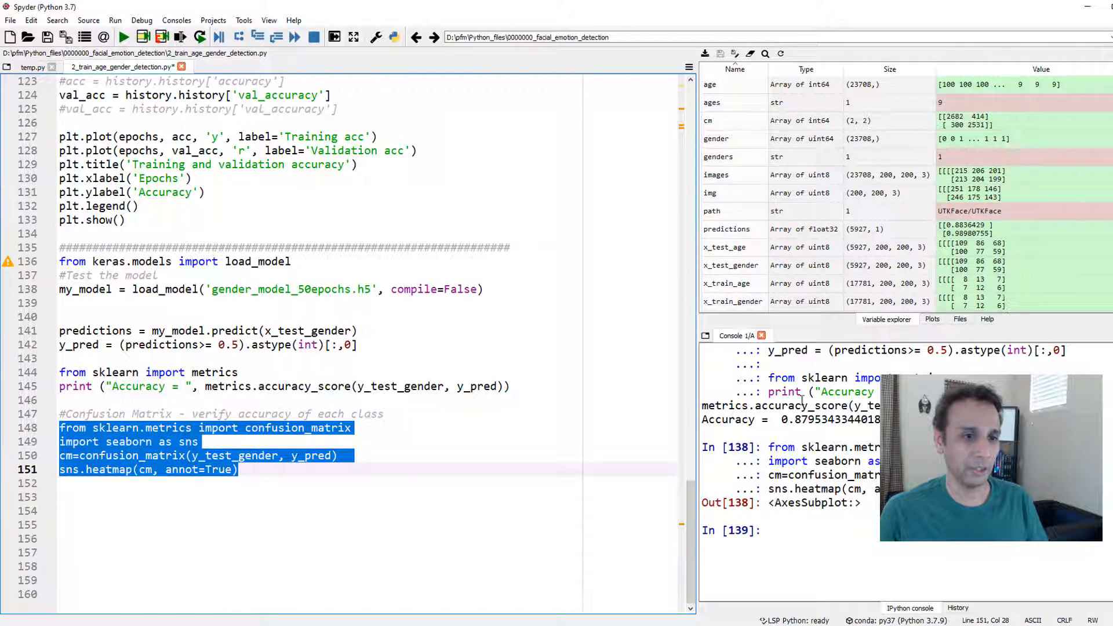
left_click(932, 318)
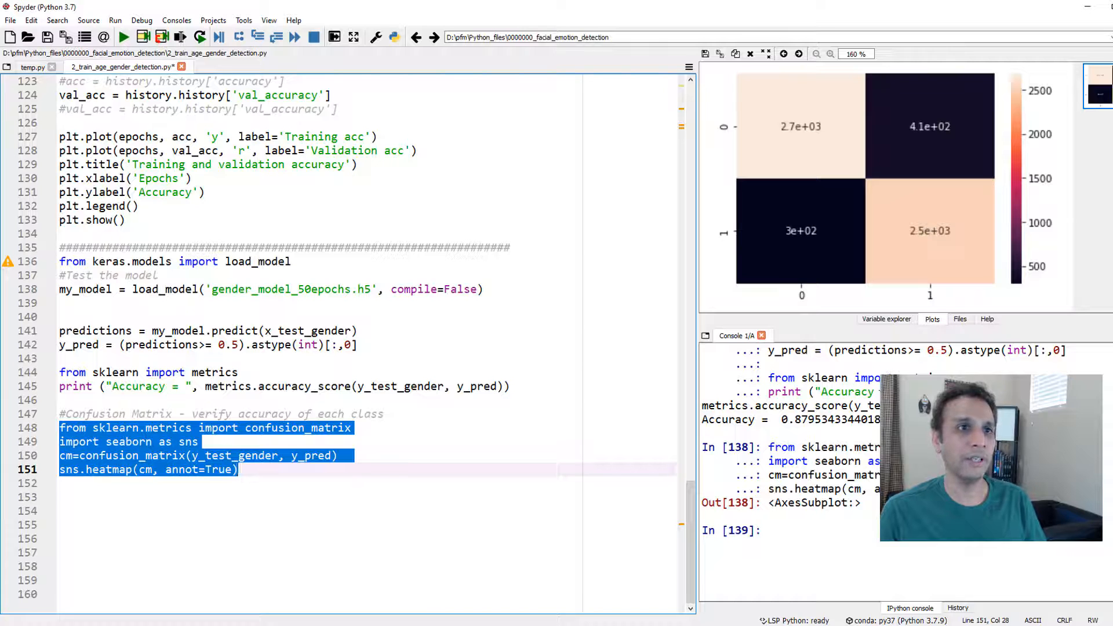
mouse_move(814, 218)
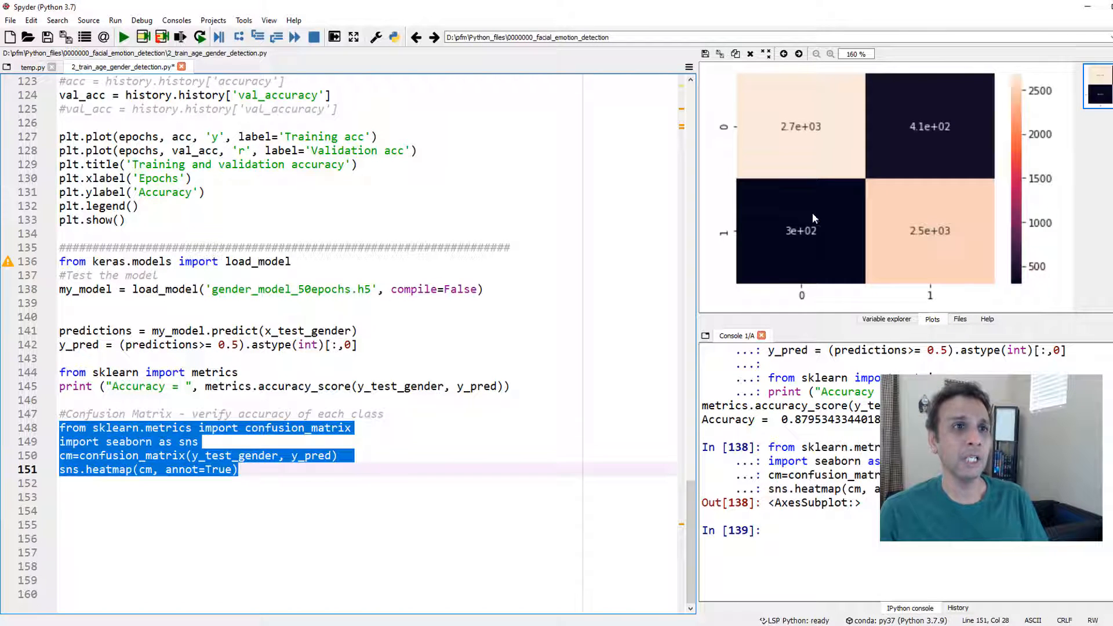
mouse_move(790, 137)
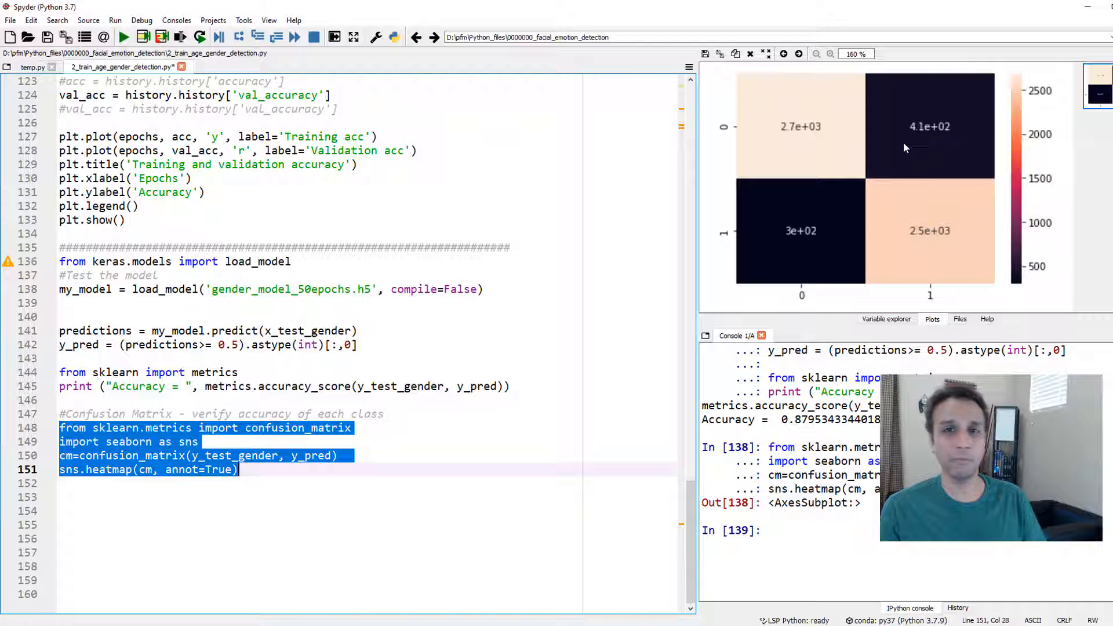
mouse_move(738, 207)
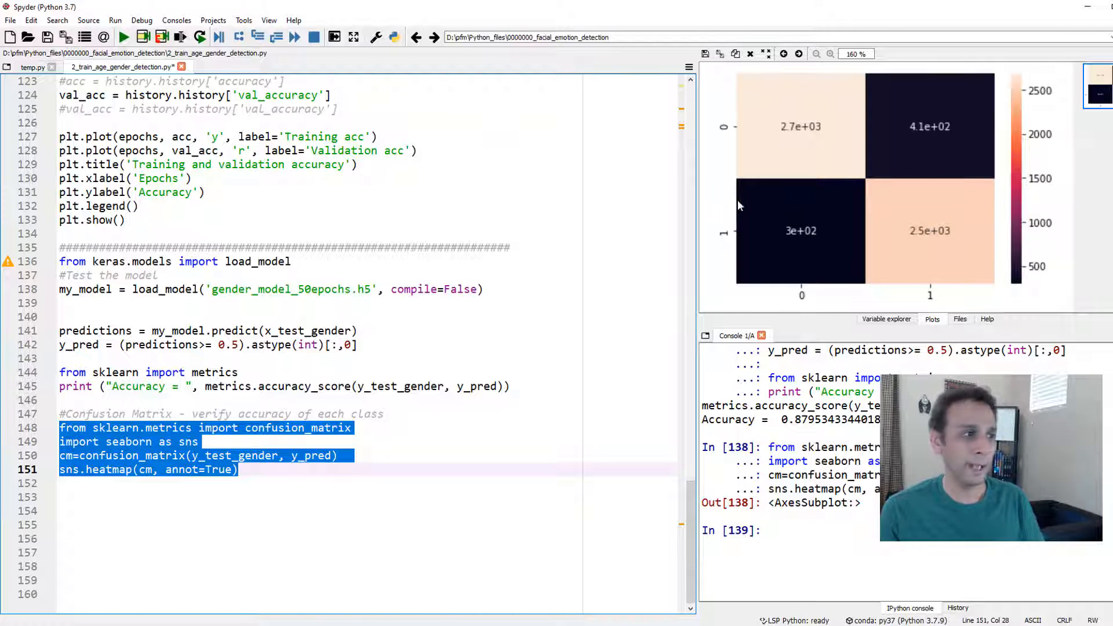
scroll("up", 3)
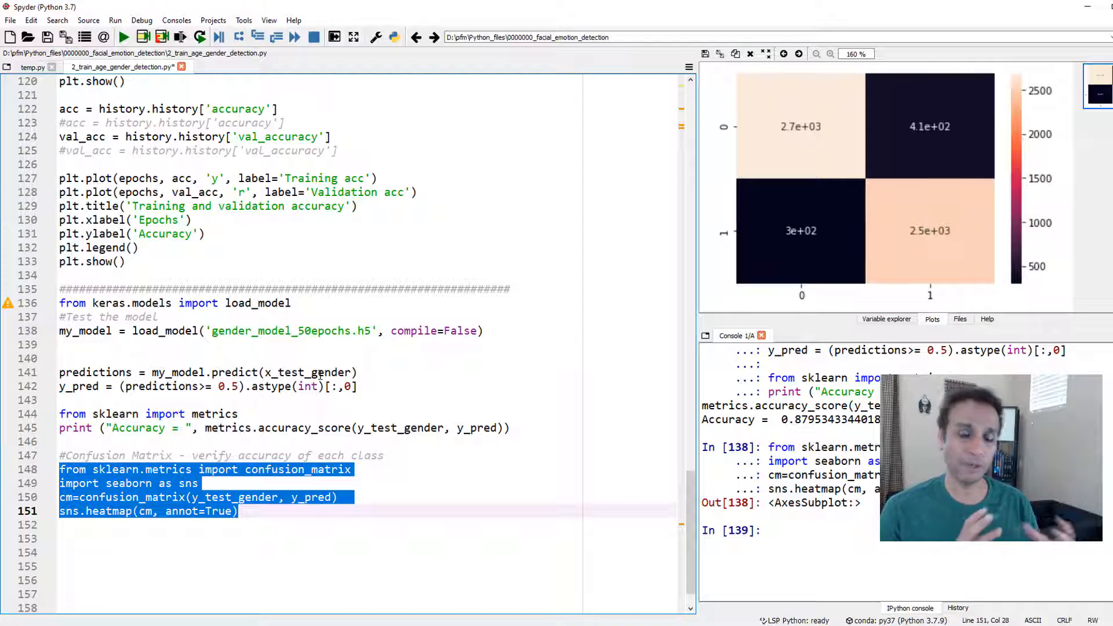
left_click(279, 358)
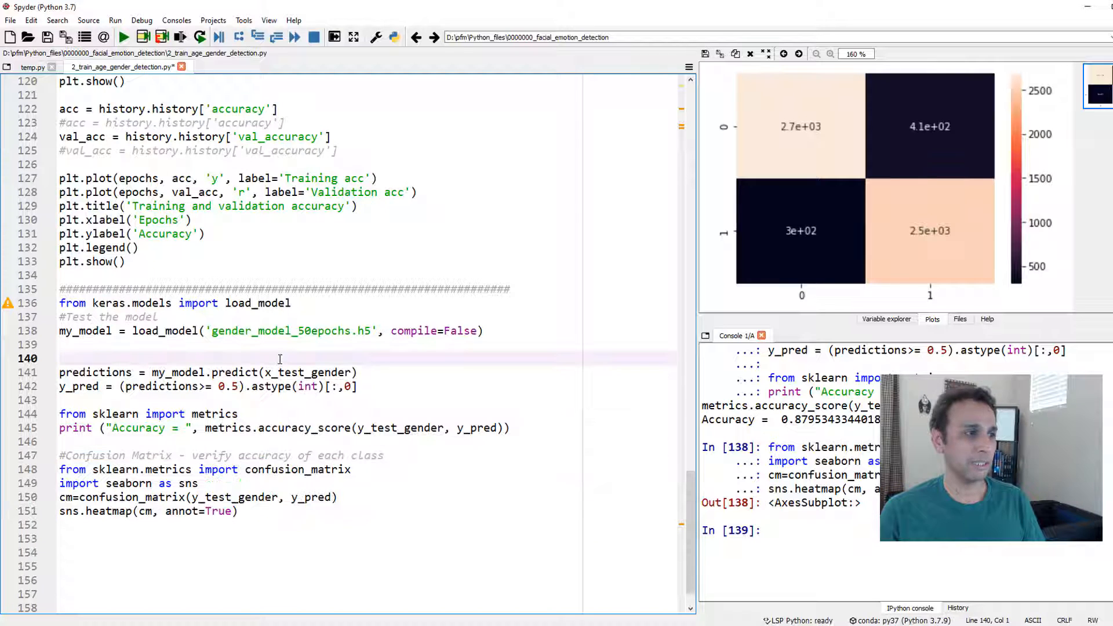